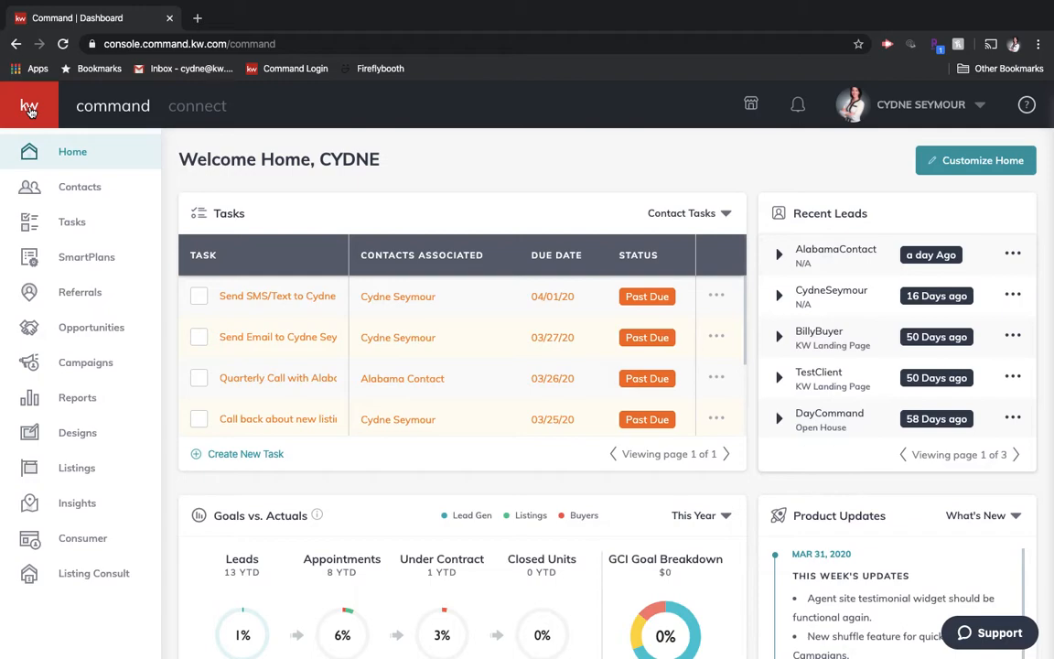
mouse_move(62, 135)
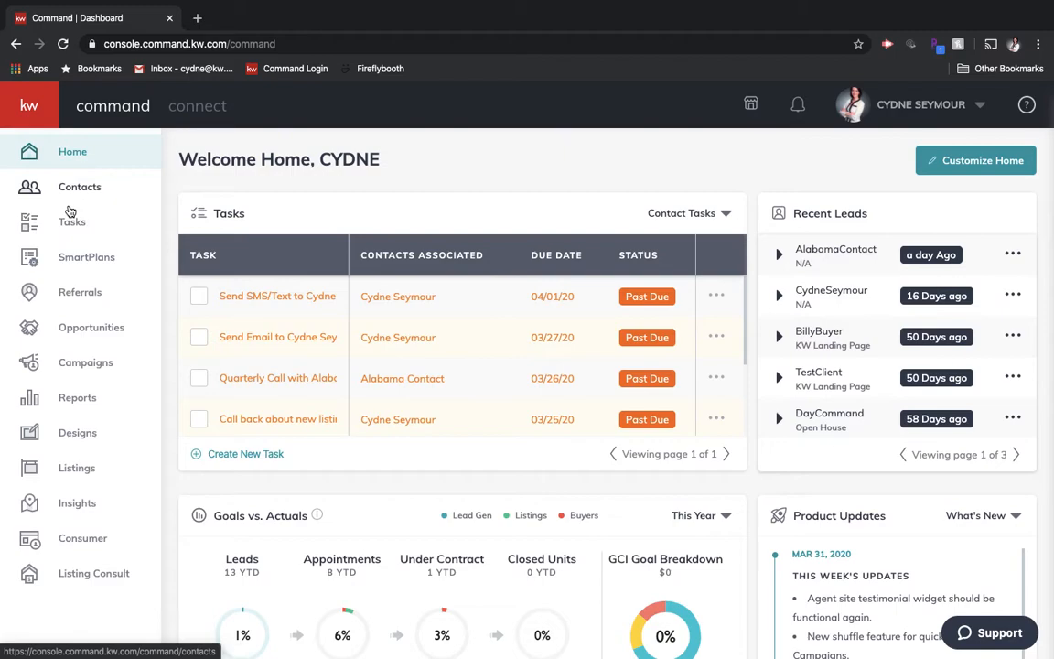
mouse_move(73, 265)
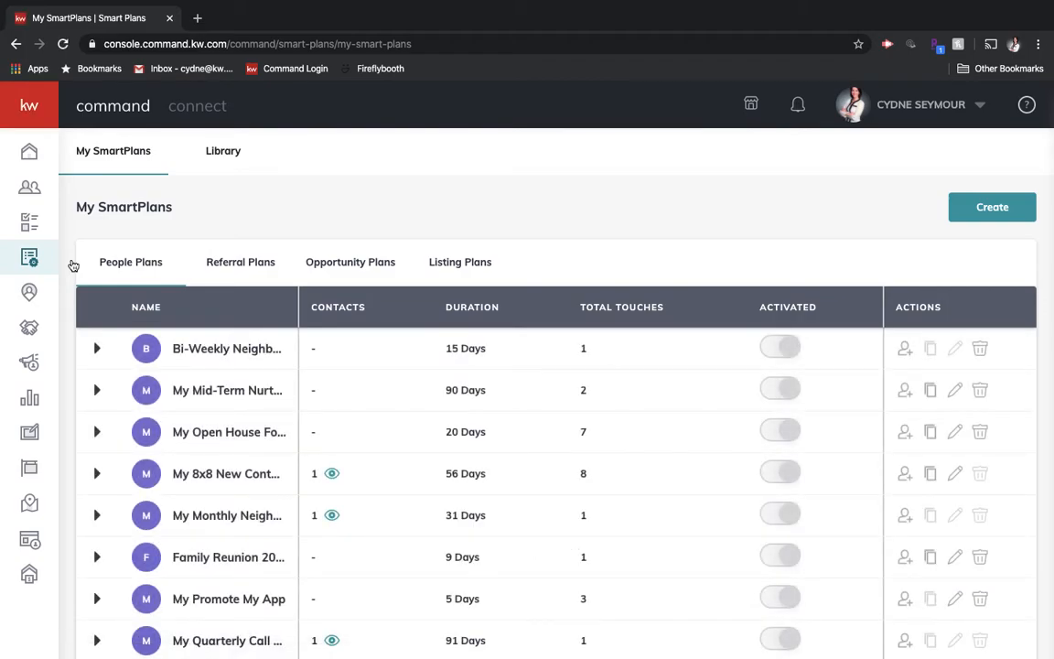
mouse_move(186, 193)
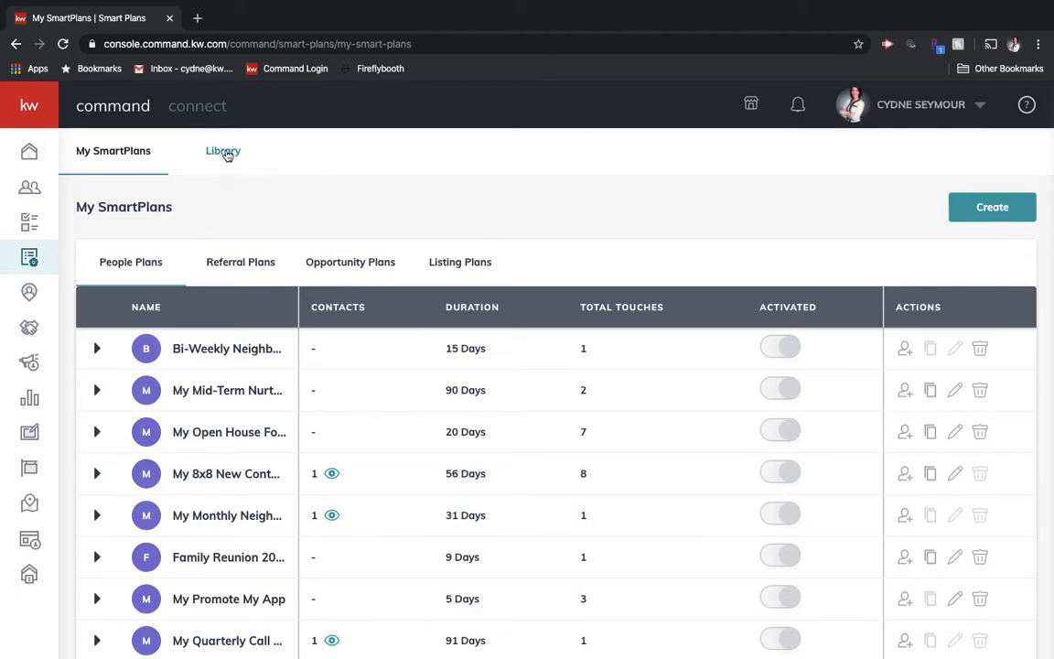
Step: Browse the SmartPlans Library cards, including Quarterly Call Plan, Long-Term Nurture and Open House Followup
left_click(223, 150)
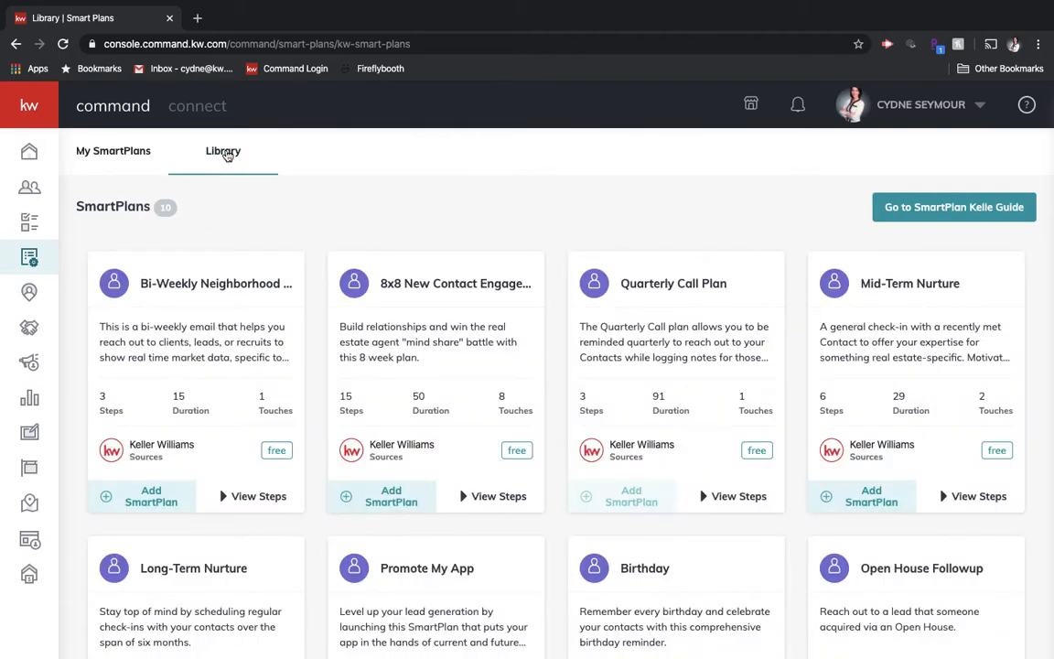
scroll("down", 3)
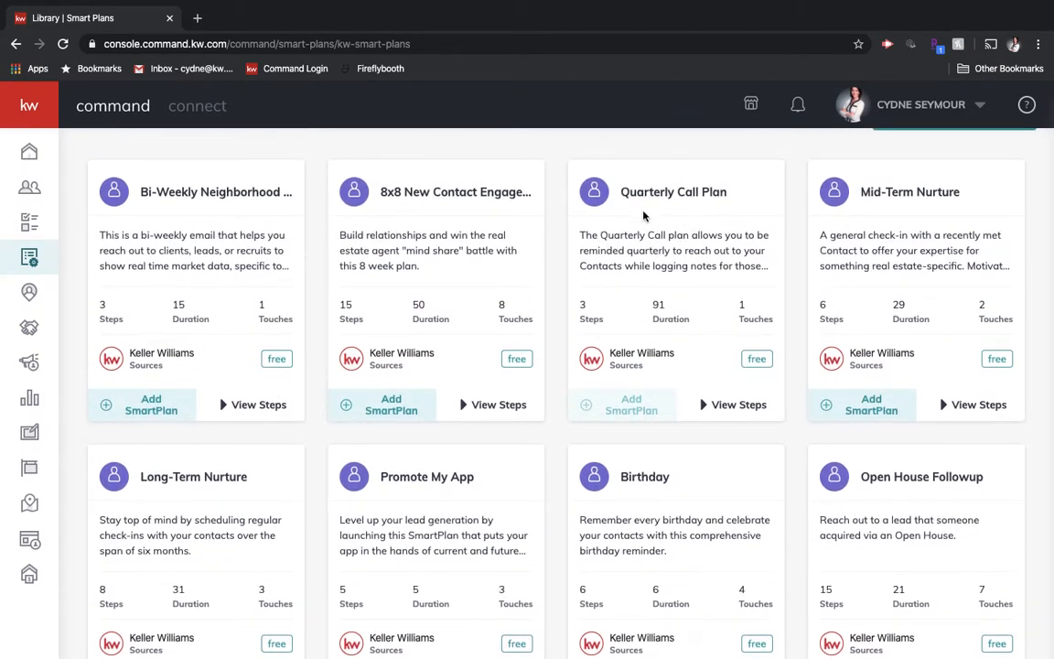
mouse_move(622, 464)
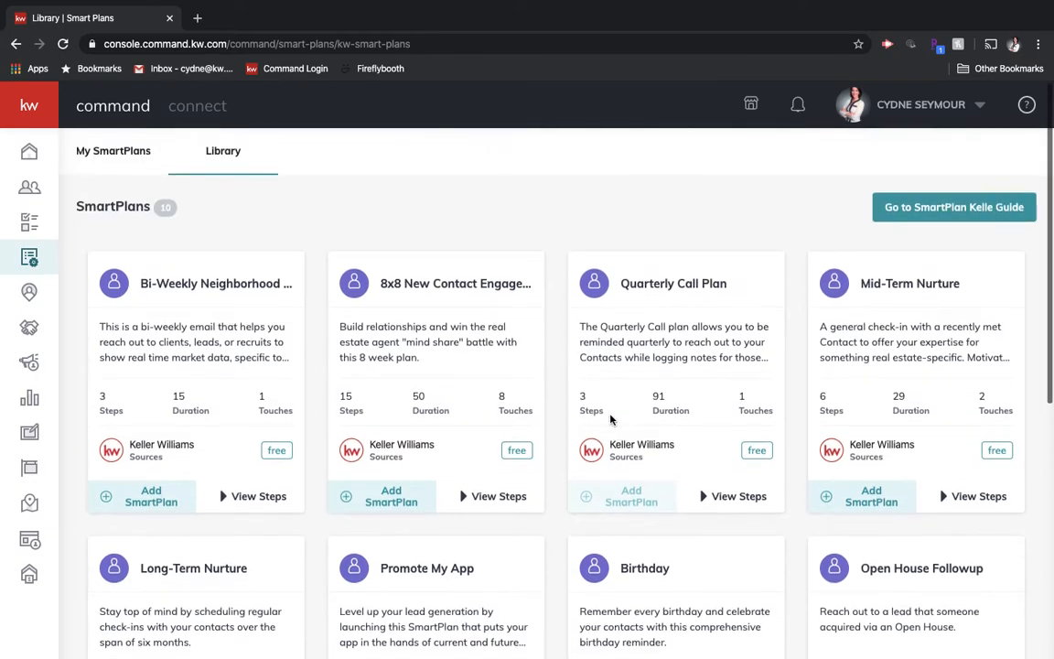
mouse_move(150, 195)
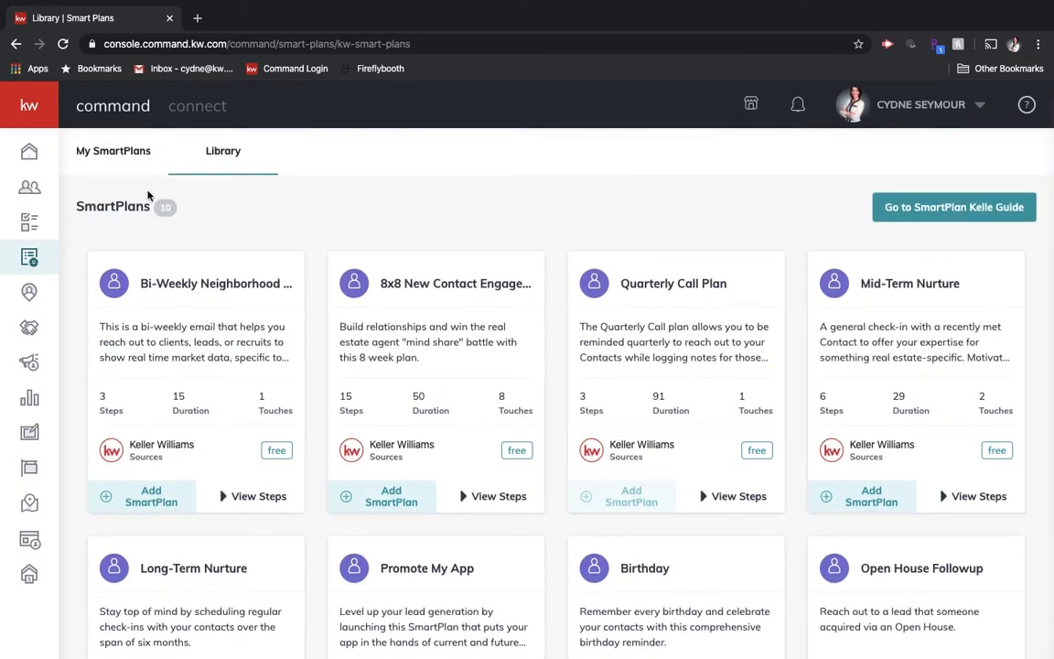
Step: Return to My SmartPlans and expand My Quarterly Call Plan to review its phone call, 90-day delay and repeat steps
left_click(114, 150)
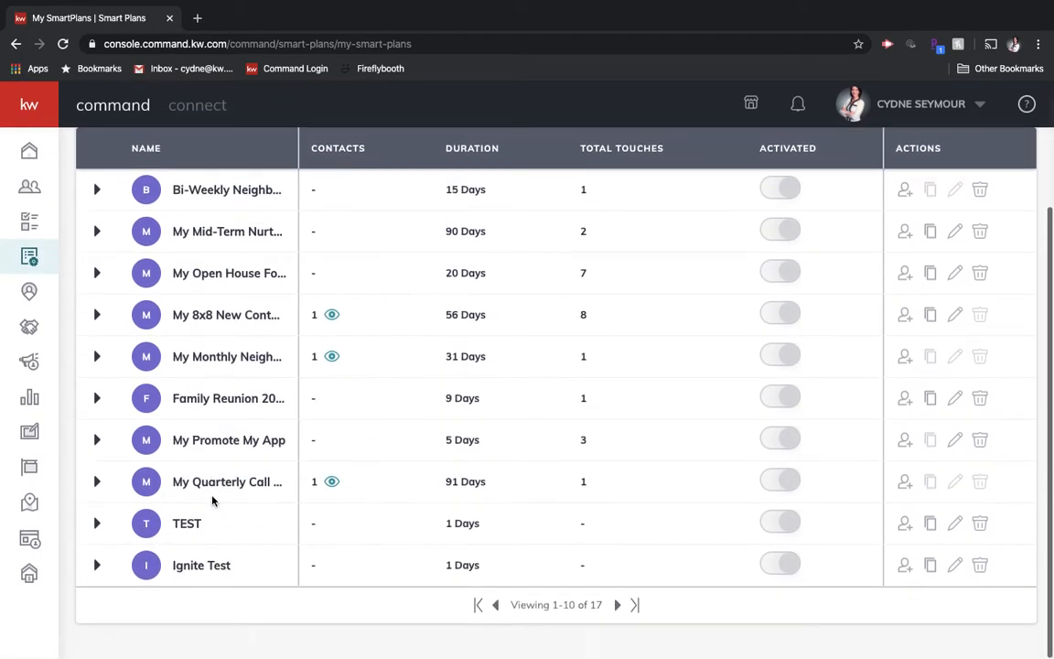
mouse_move(226, 483)
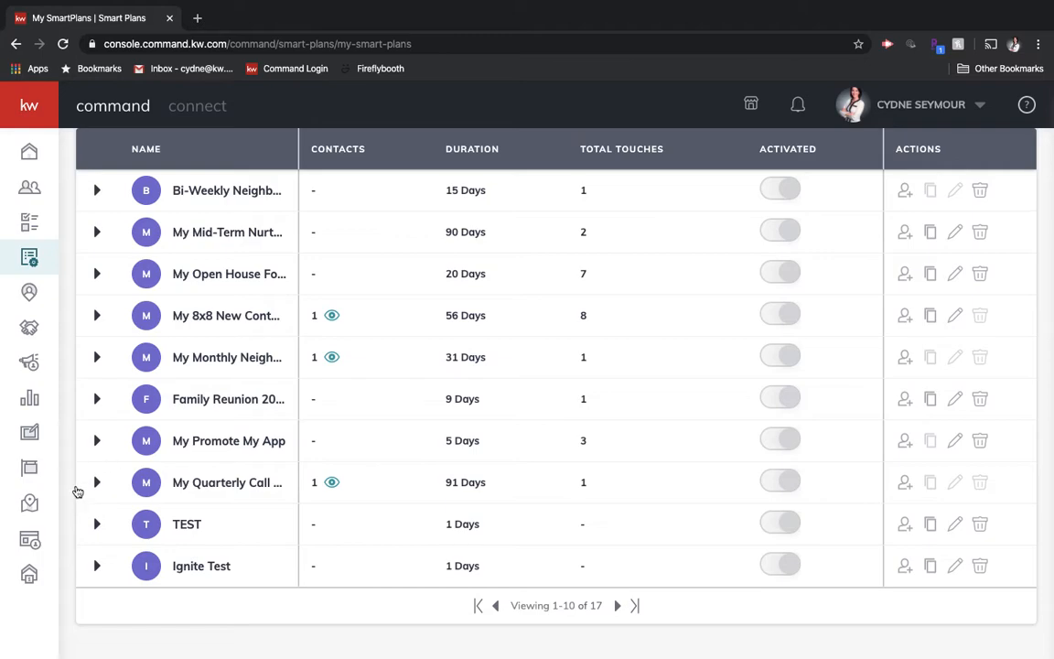
left_click(95, 483)
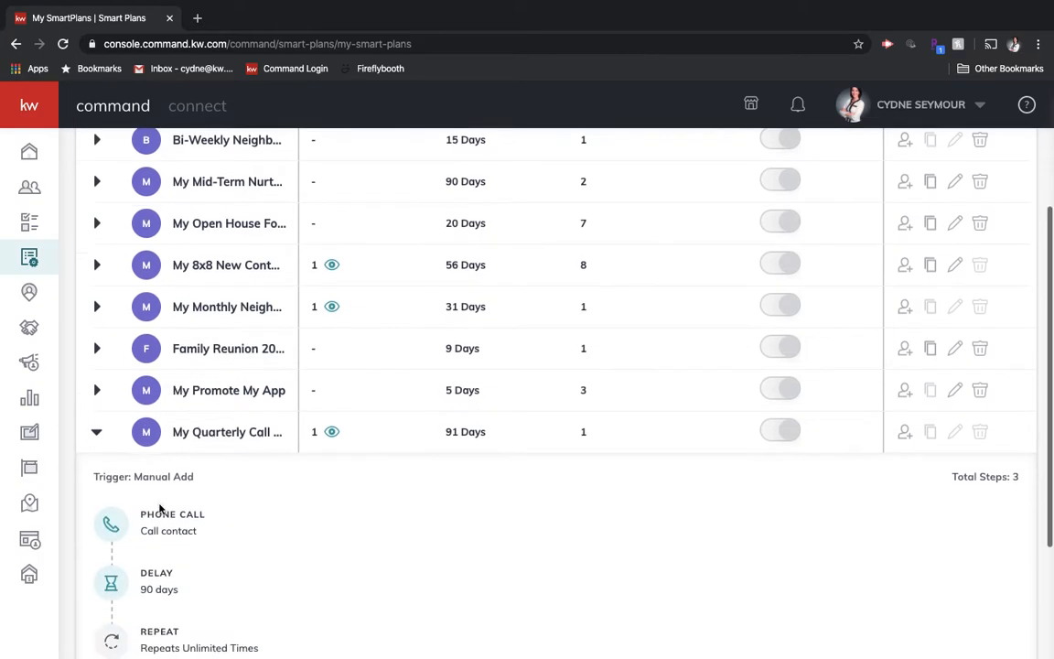
scroll("down", 3)
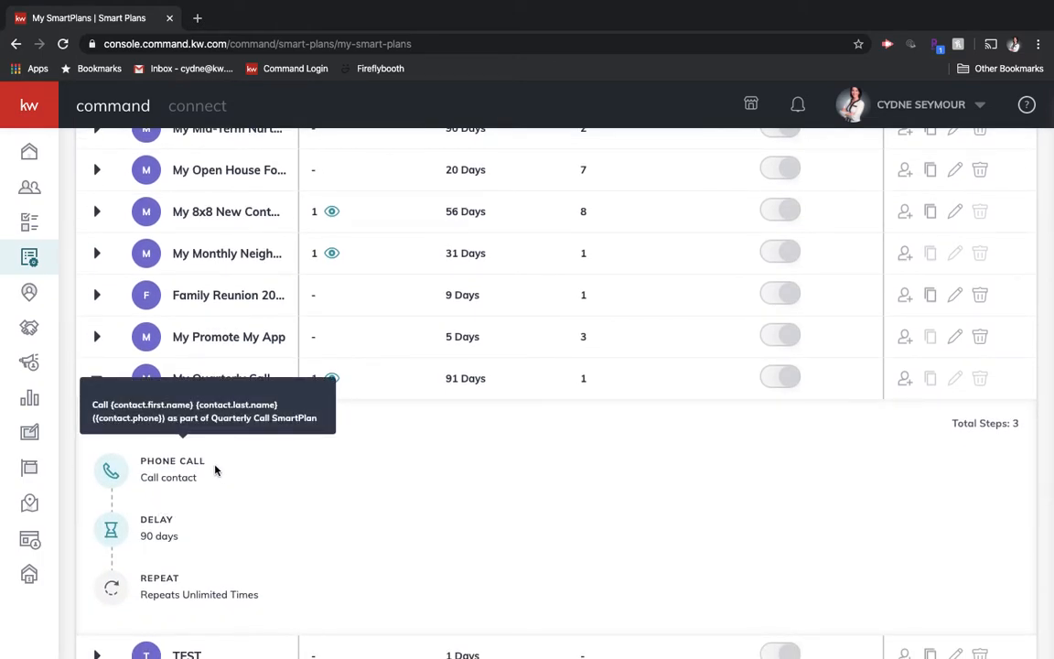
mouse_move(186, 469)
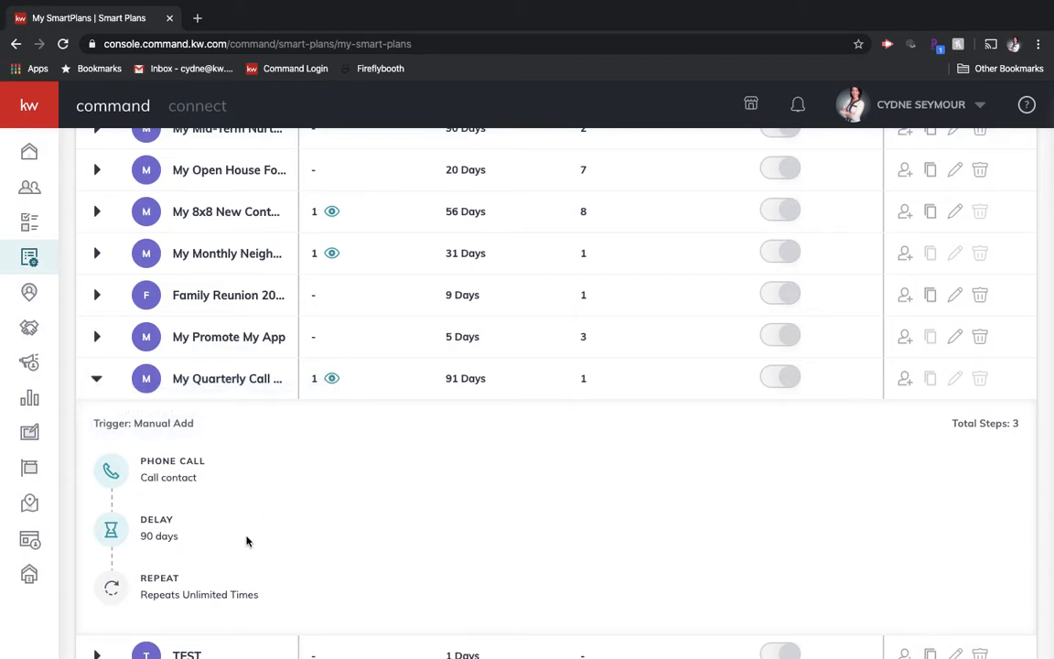
mouse_move(268, 567)
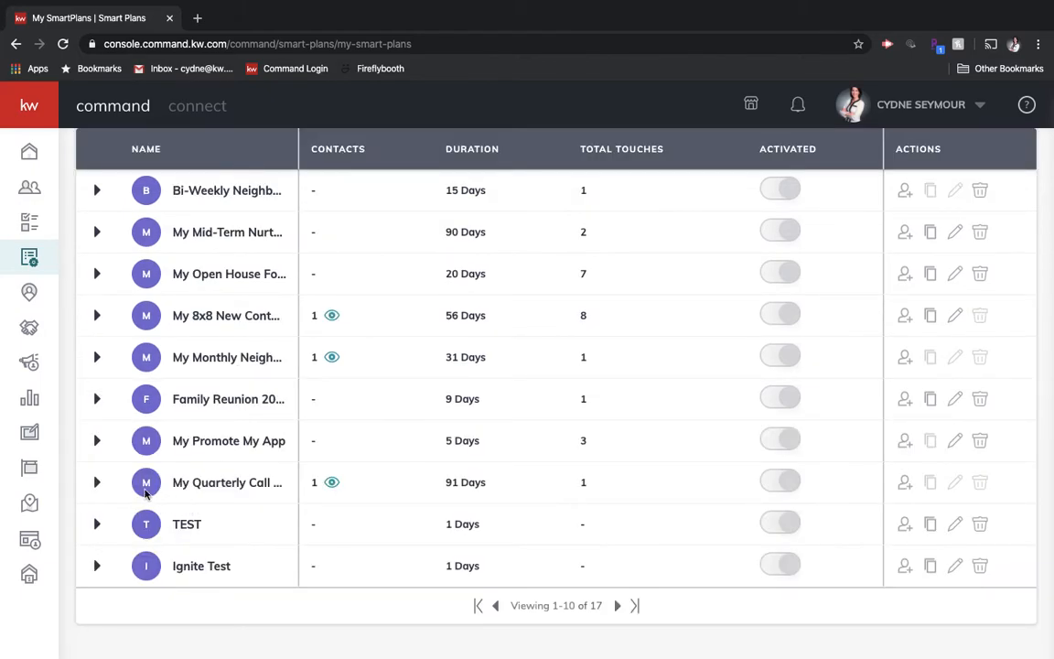
mouse_move(227, 483)
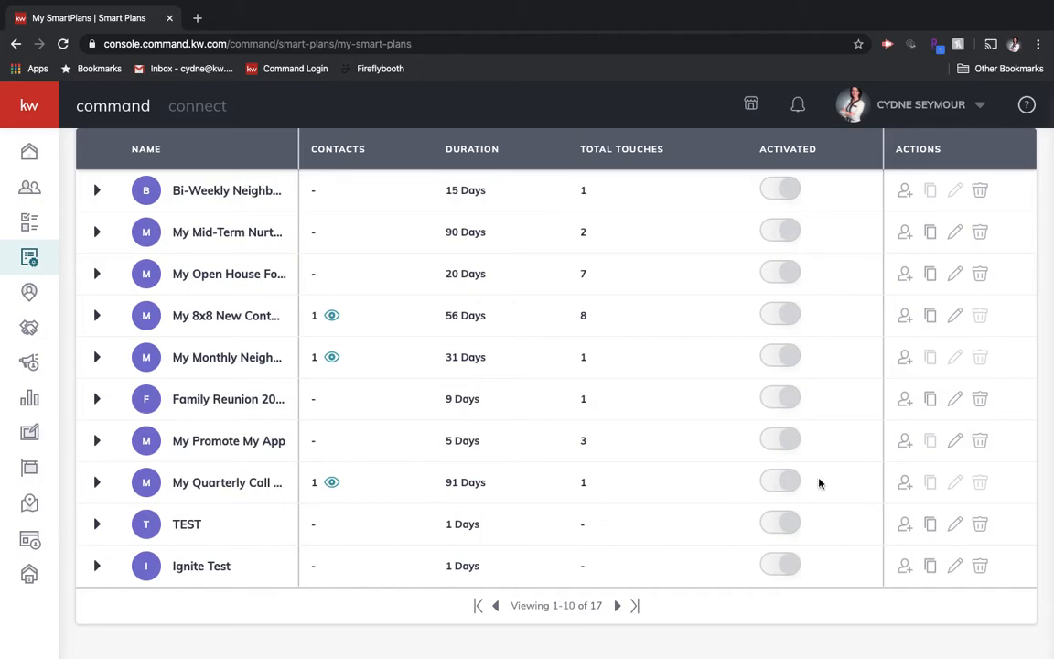
mouse_move(904, 483)
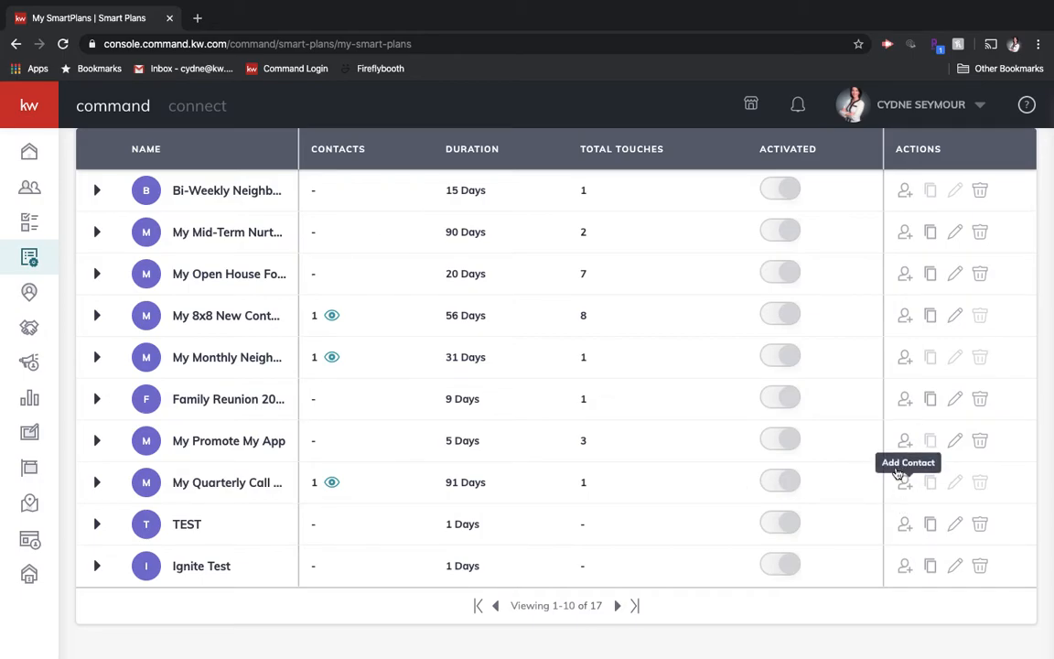
Step: Start adding contacts to My Quarterly Call Plan, keeping the 270-contact list sorted by first name ascending
left_click(904, 483)
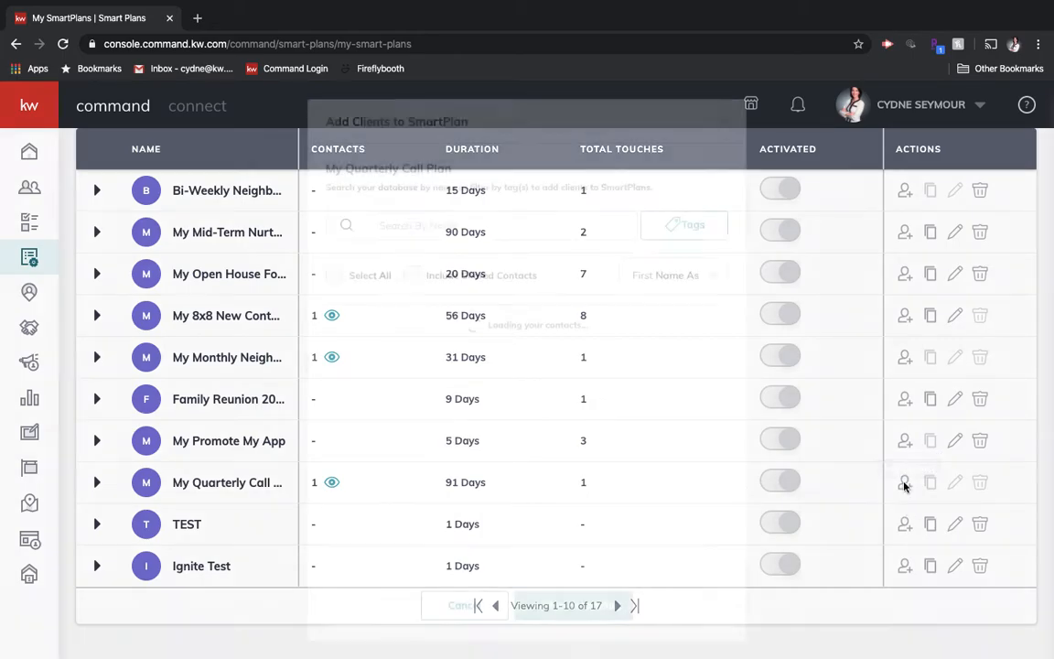
left_click(904, 483)
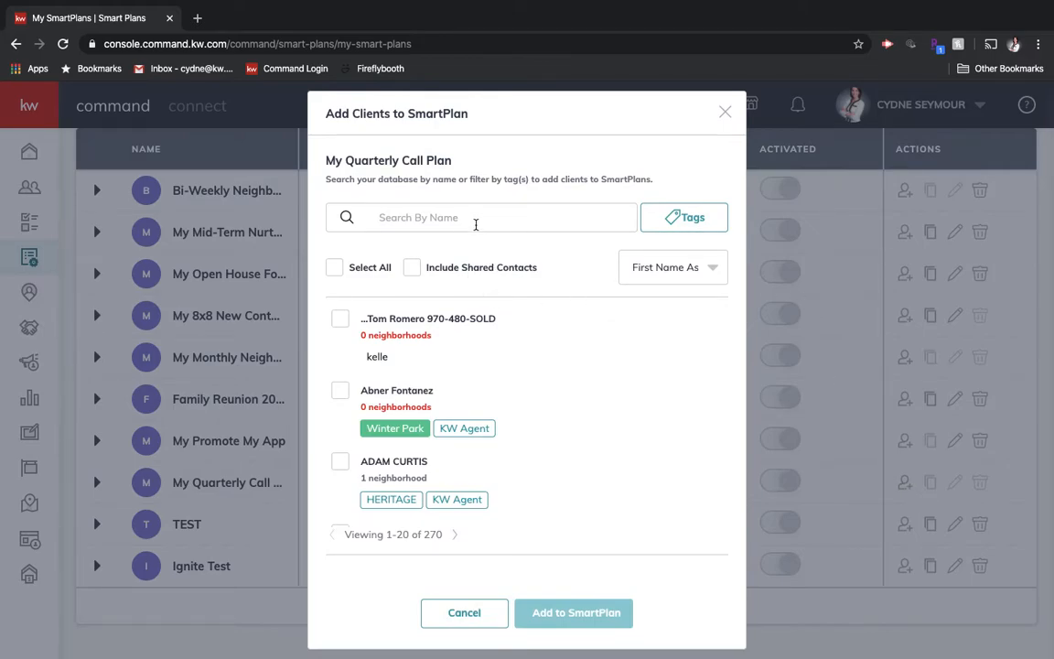
mouse_move(604, 240)
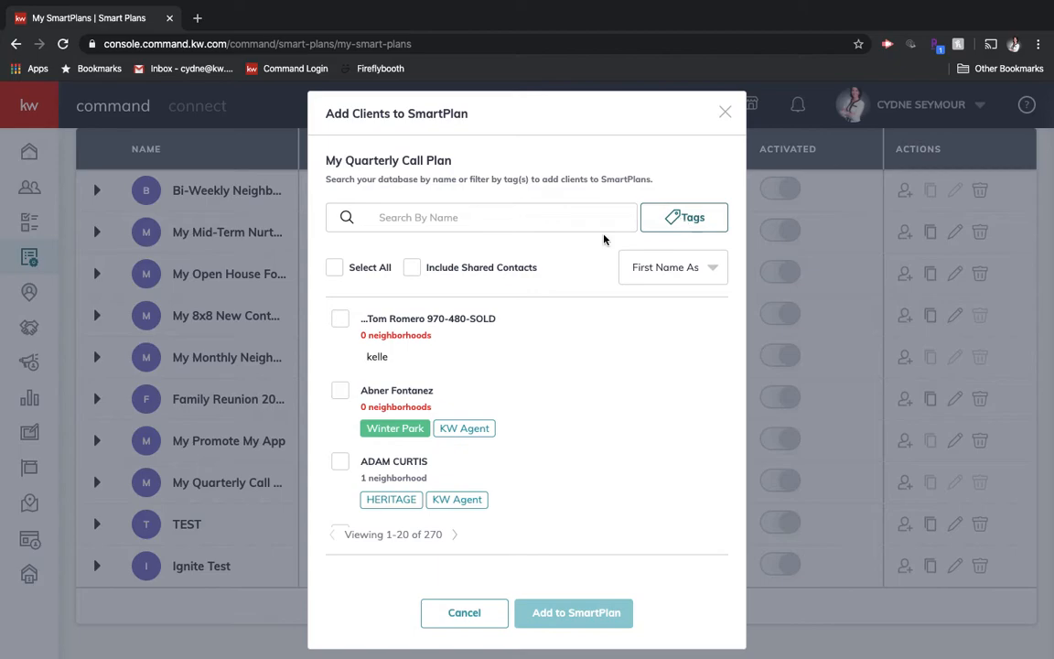
mouse_move(414, 264)
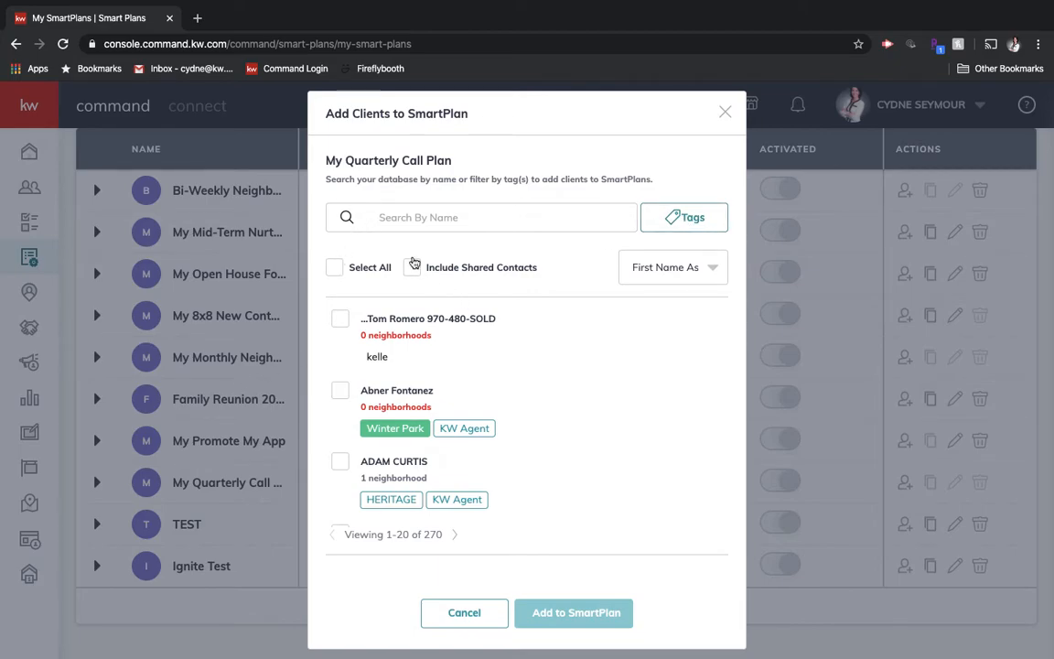
mouse_move(567, 256)
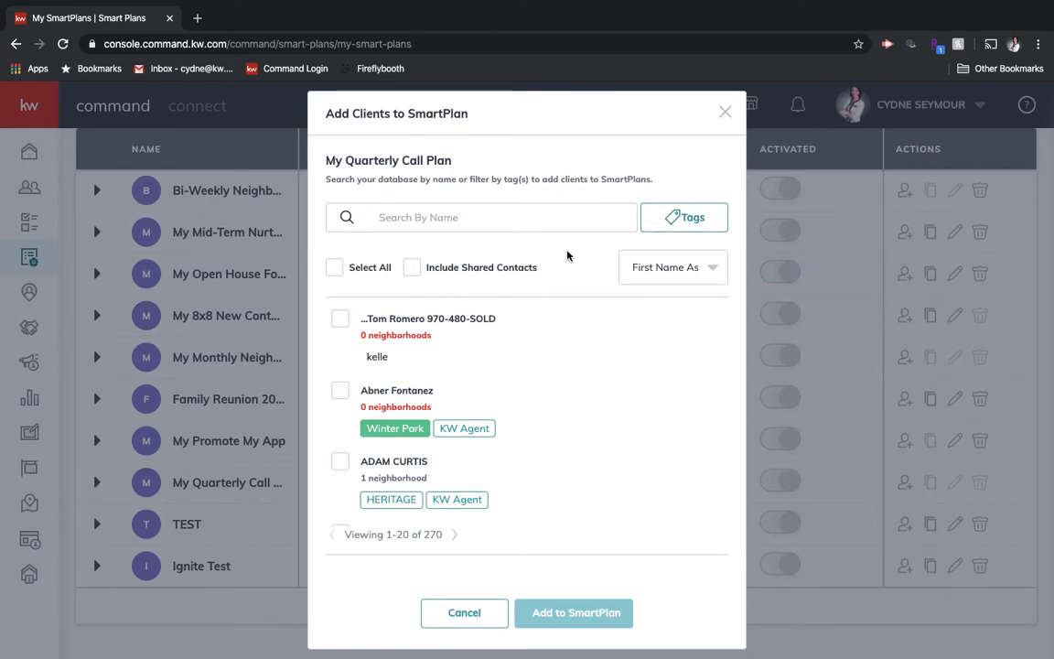
left_click(674, 267)
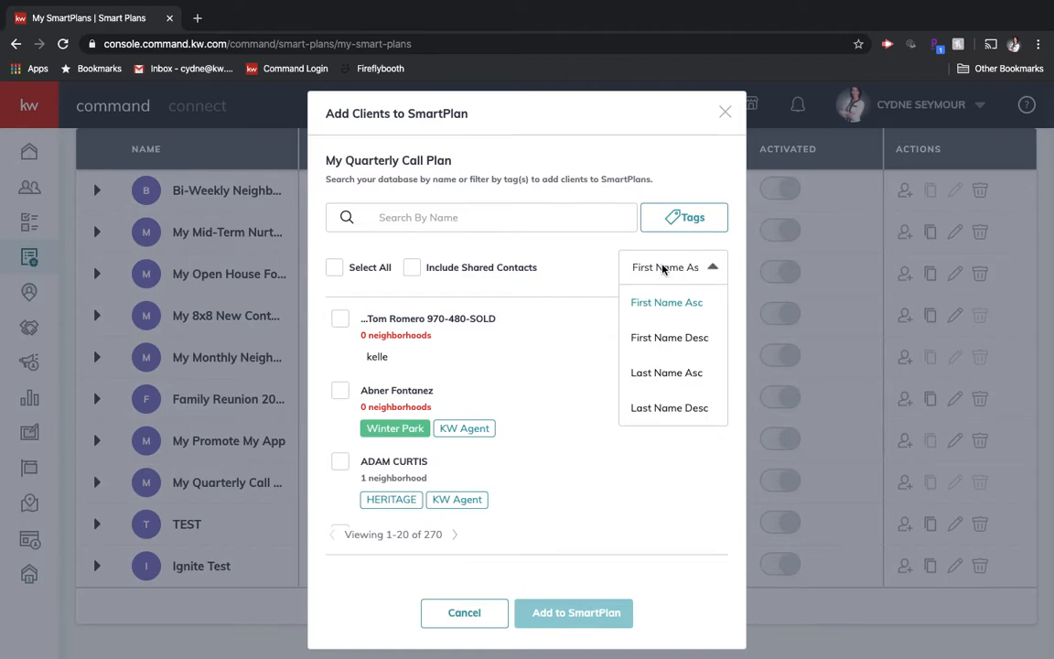
left_click(673, 267)
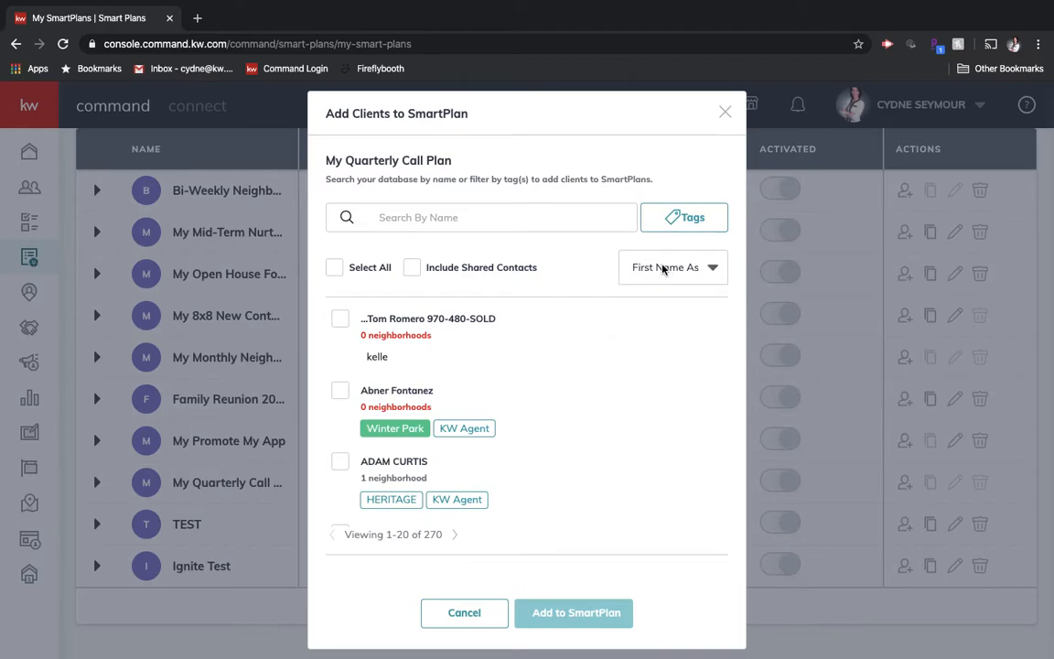
Step: Filter the contacts by the Winter Park tag, selecting all 114 matching people for the plan
left_click(684, 215)
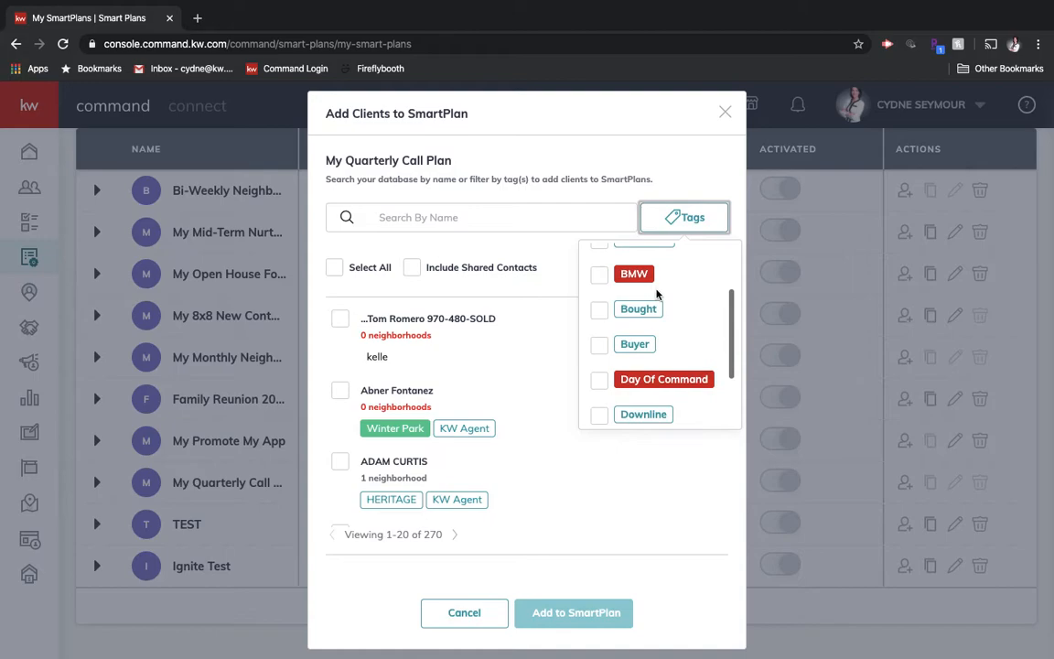
scroll("down", 3)
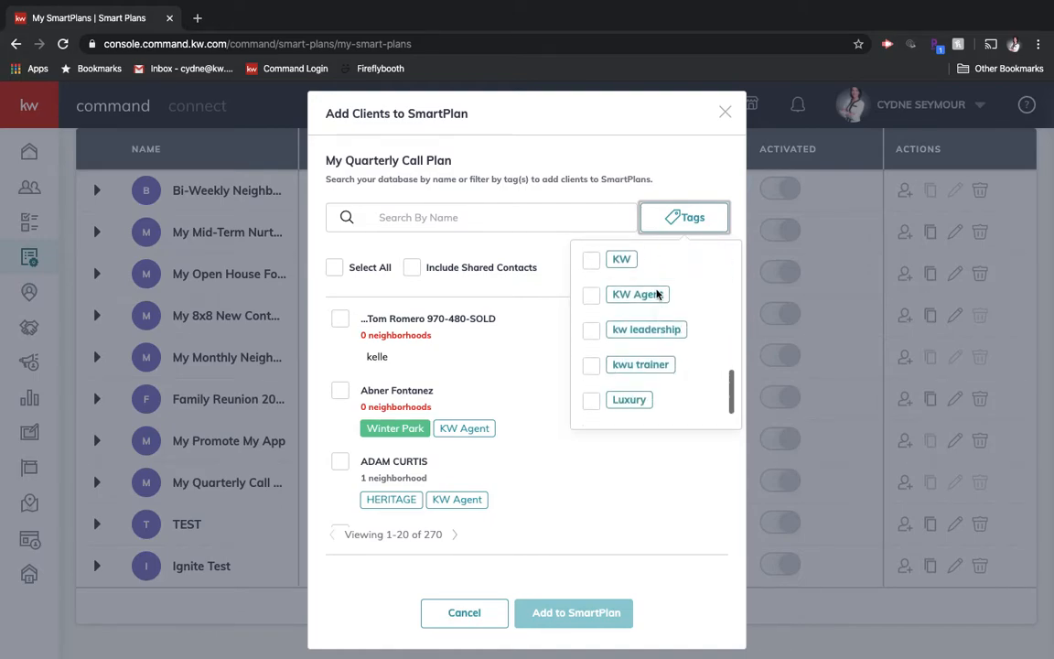
scroll("down", 3)
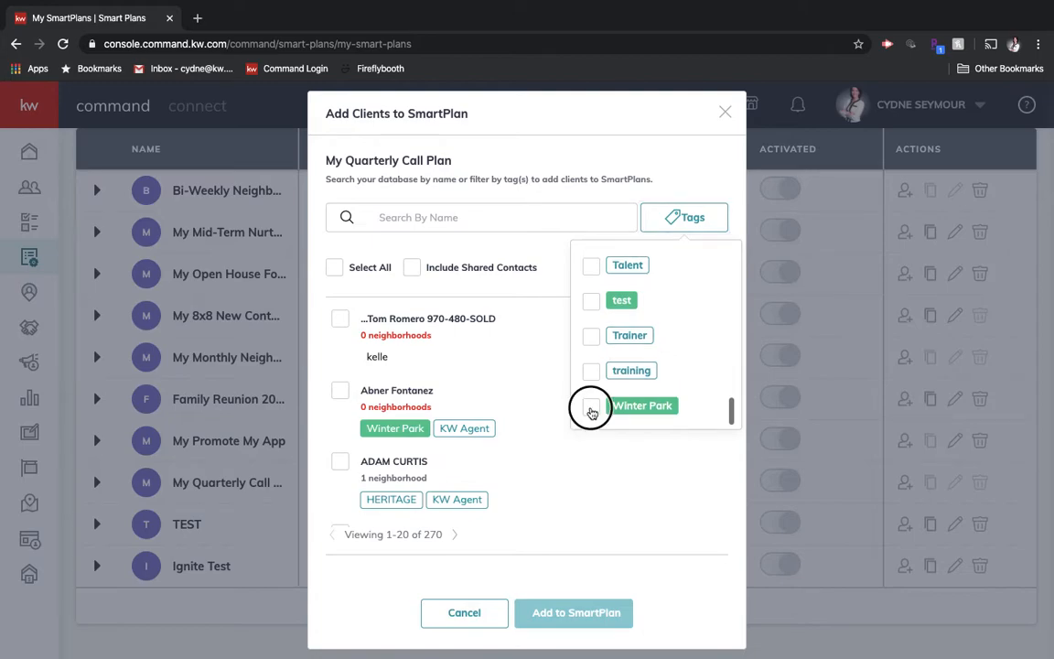
left_click(589, 406)
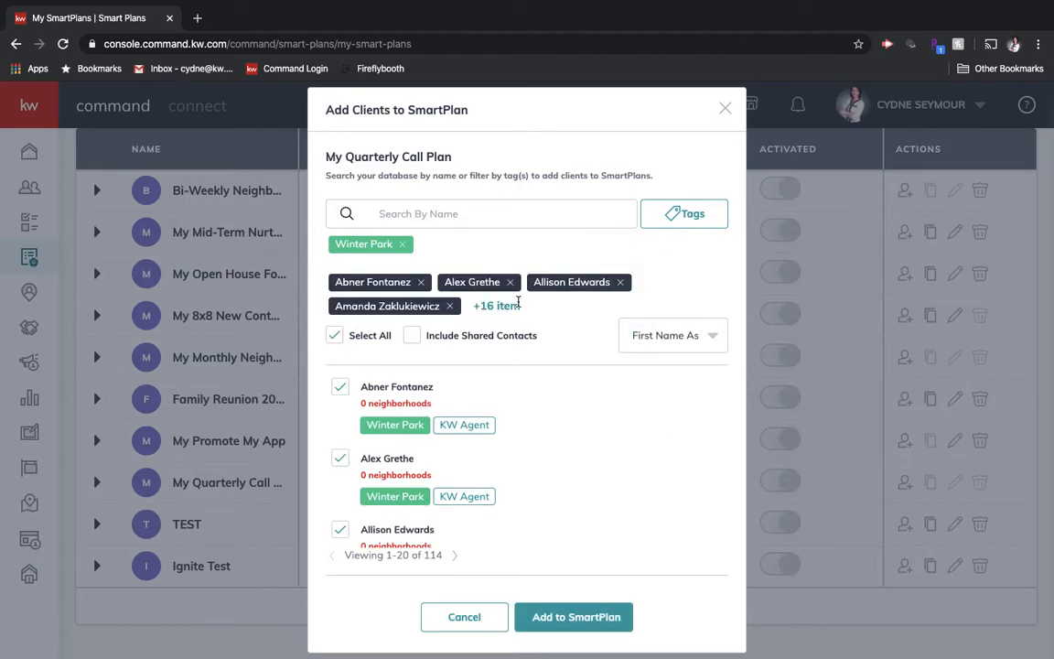
scroll("down", 3)
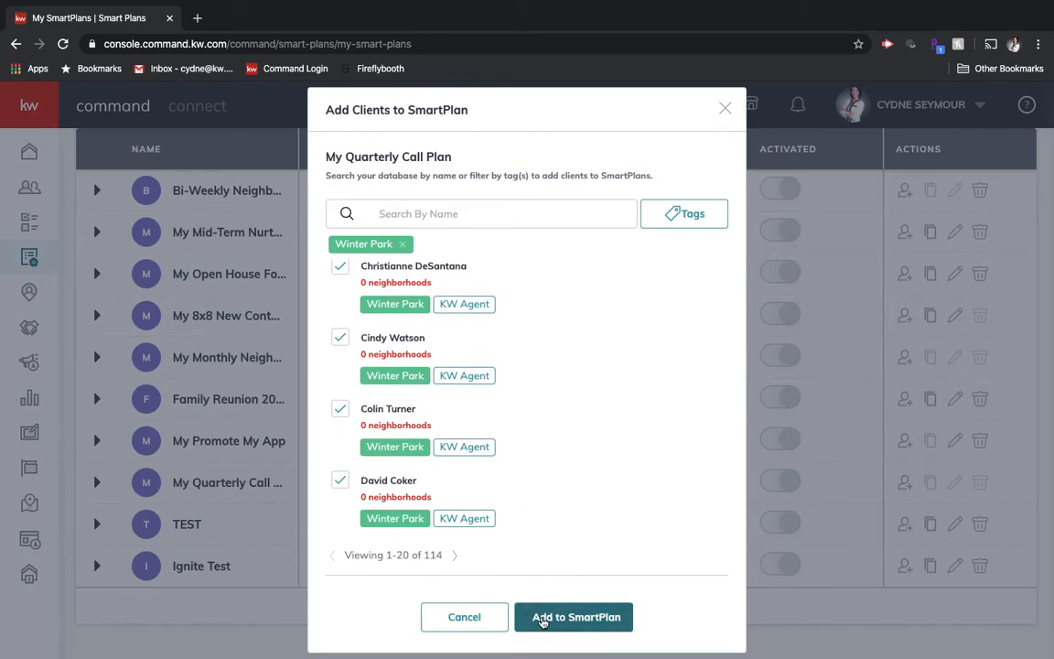
Step: Add the selected contacts to the SmartPlan, reaching the start-timing options
left_click(574, 617)
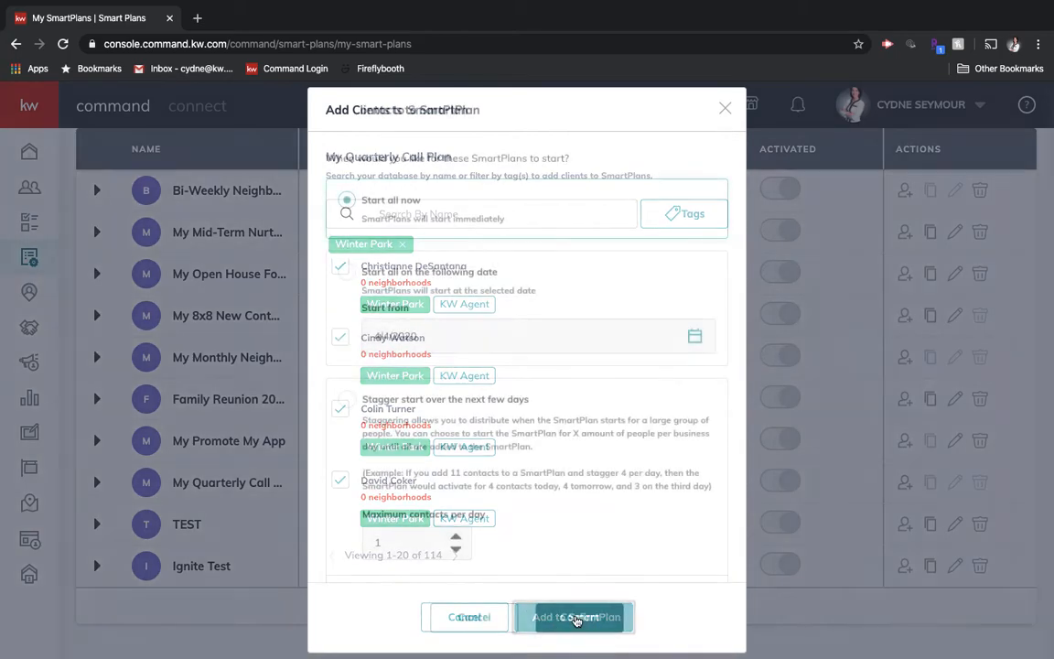
left_click(573, 616)
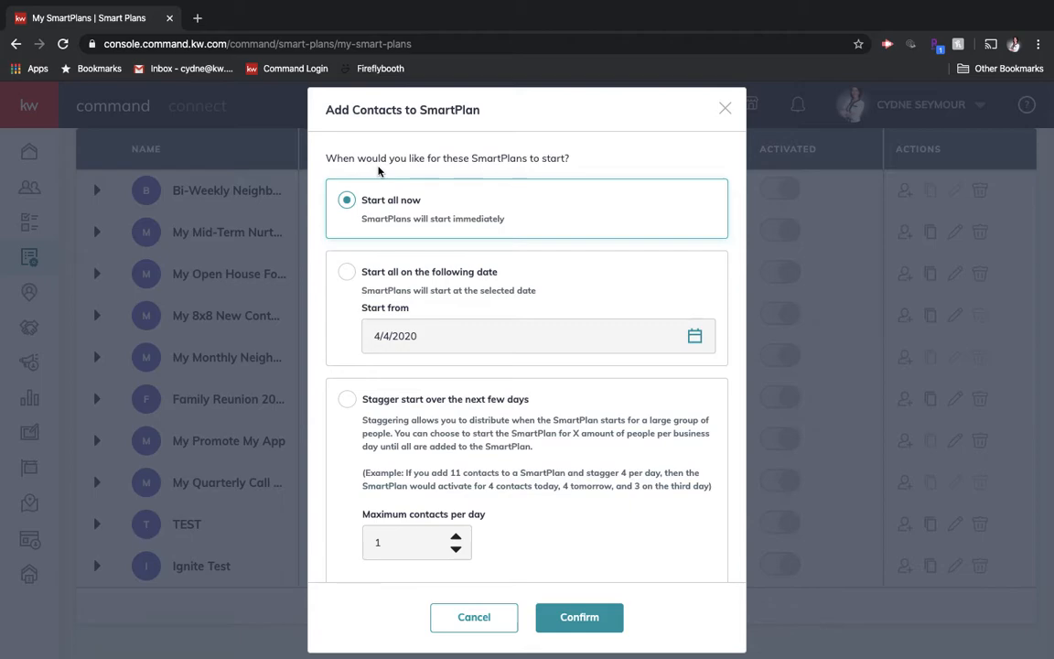
mouse_move(432, 307)
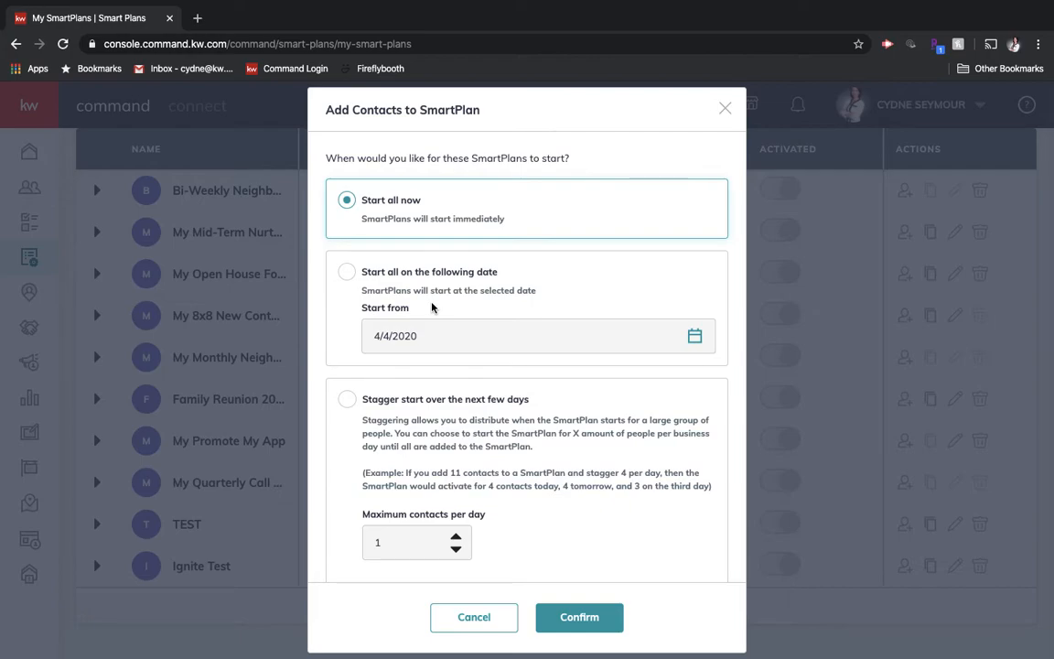
mouse_move(461, 399)
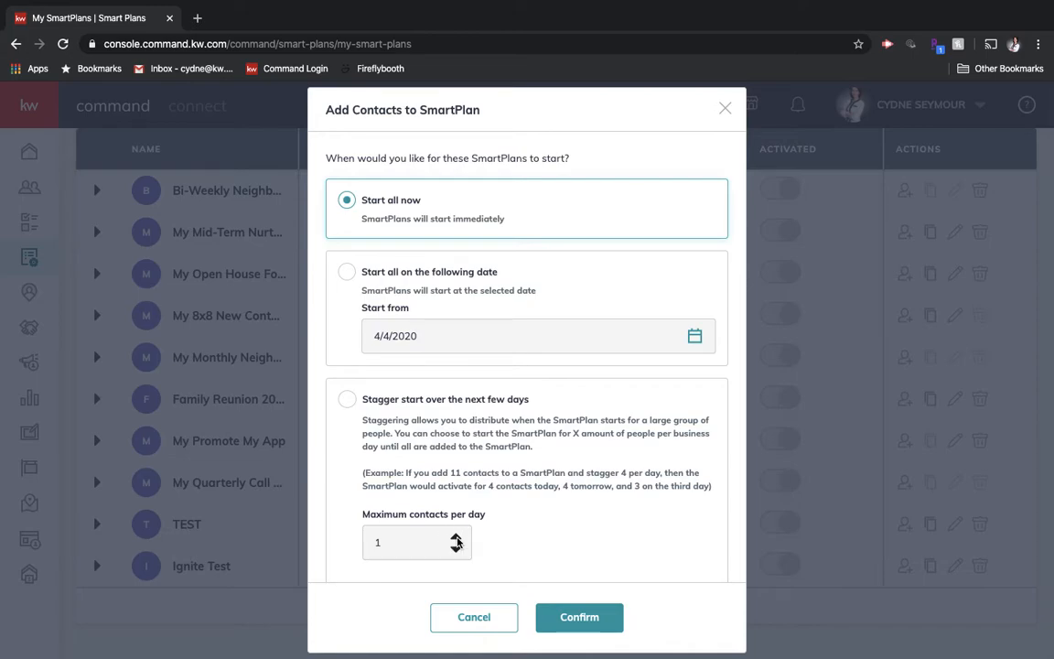
mouse_move(503, 541)
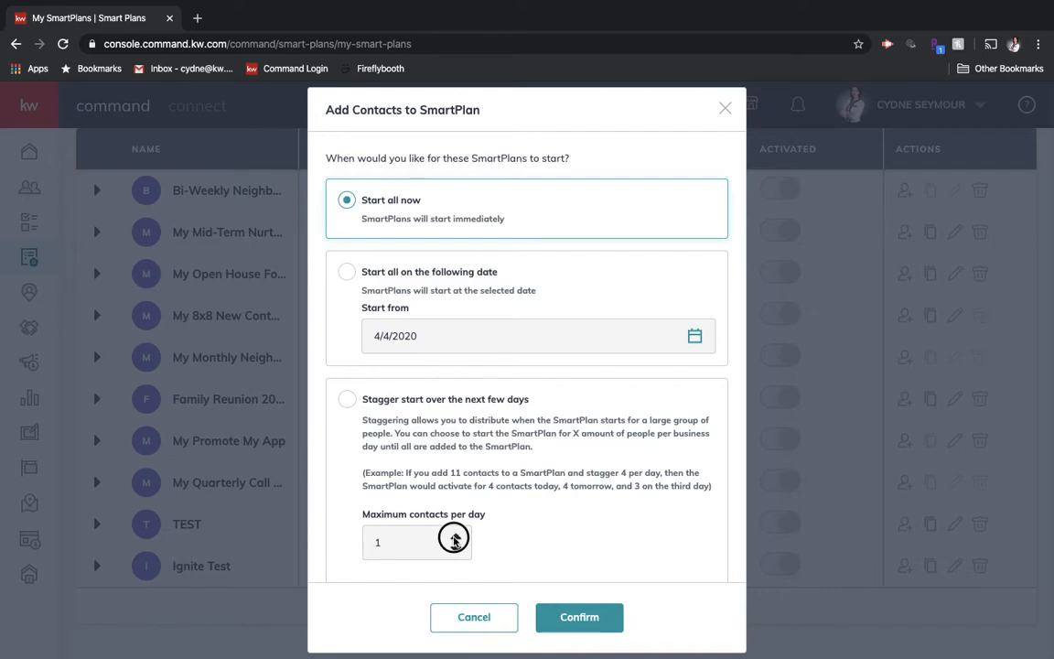
Step: Choose a staggered start with a maximum of 10 contacts started per day
left_click(347, 399)
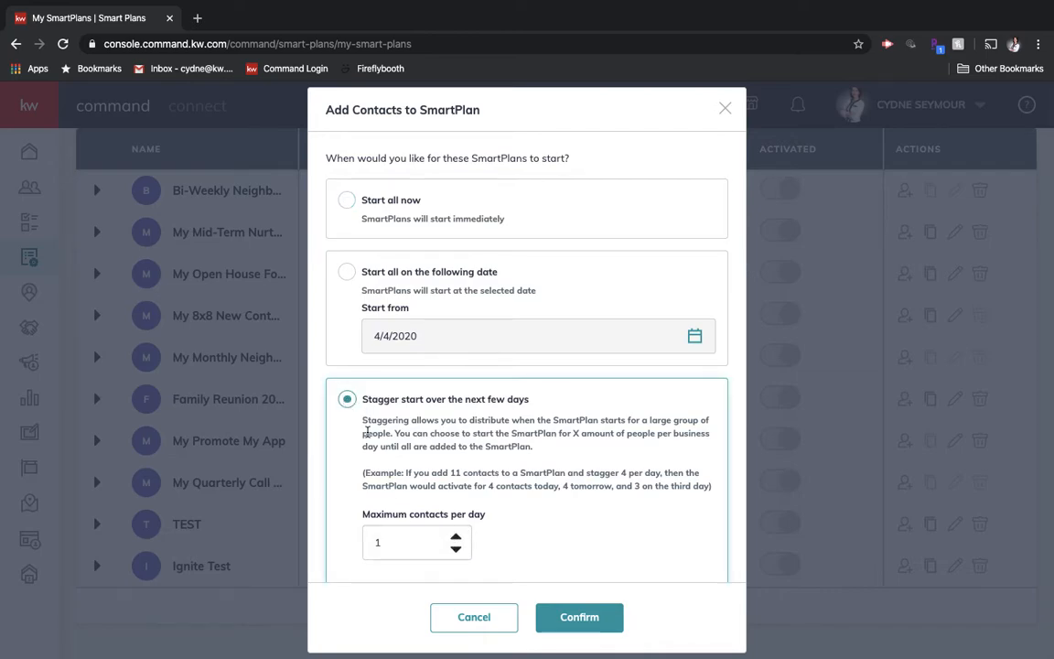
left_click(455, 536)
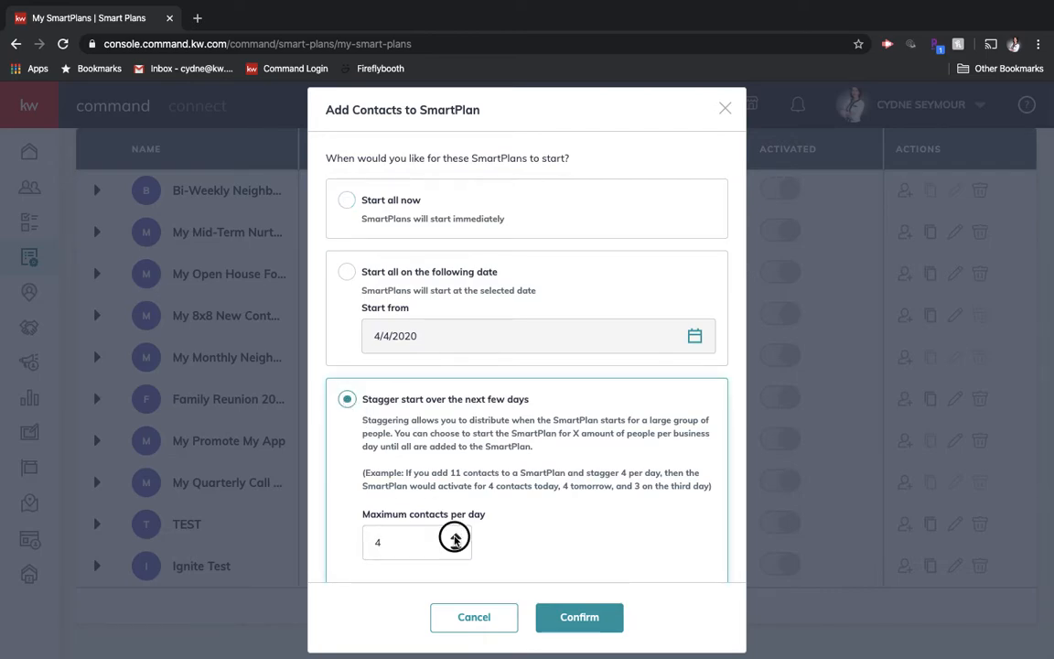
left_click(454, 536)
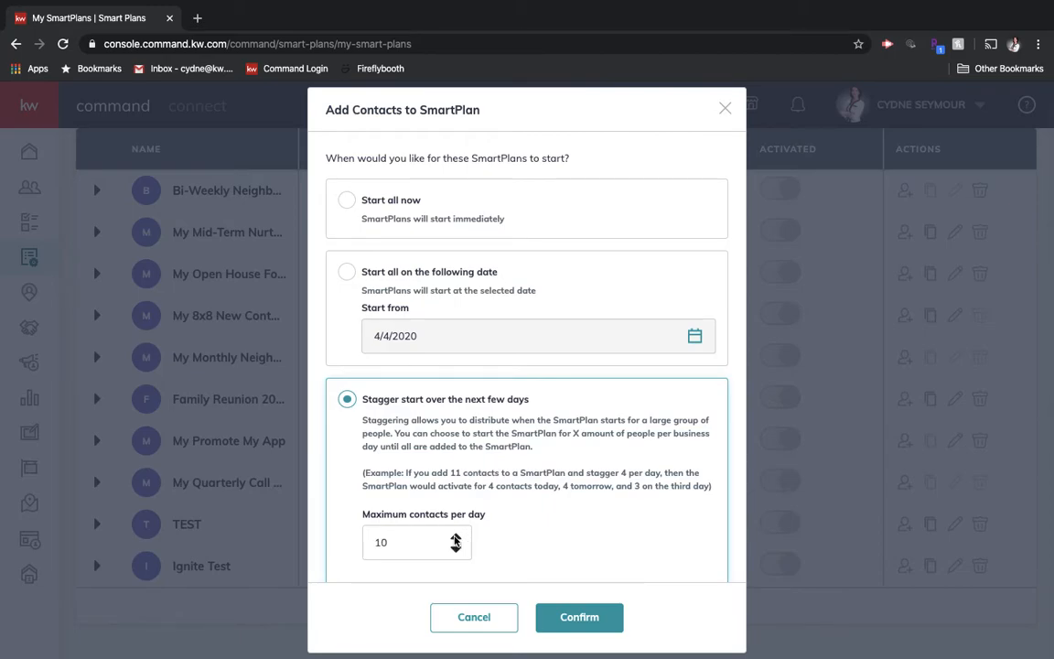
mouse_move(582, 604)
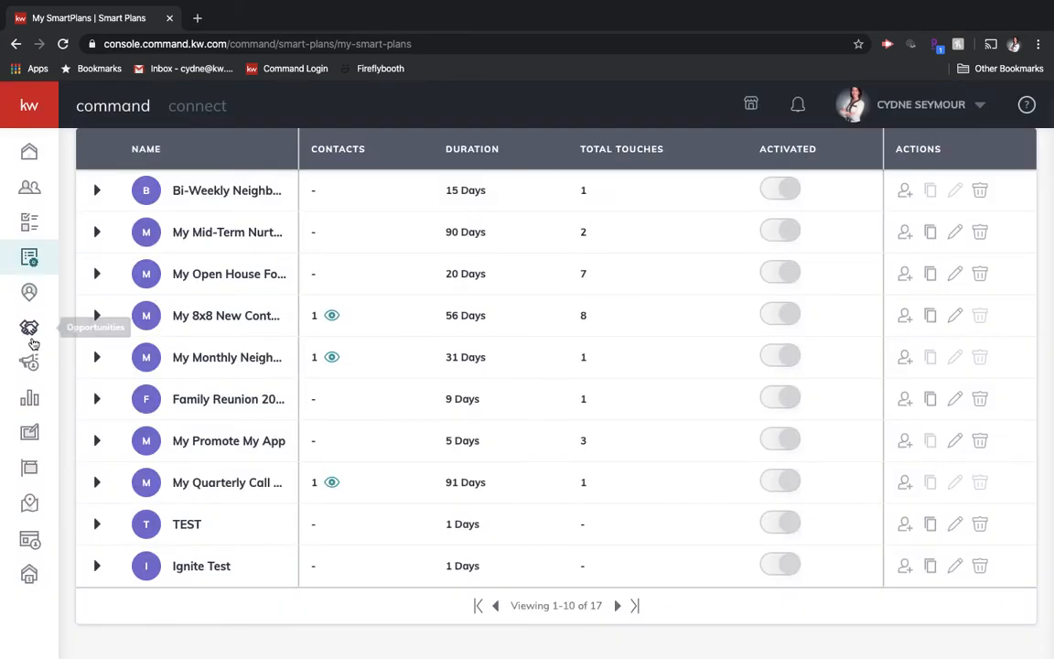
Step: Navigate via the dashboard to the Contacts page listing all 315 contacts
left_click(29, 188)
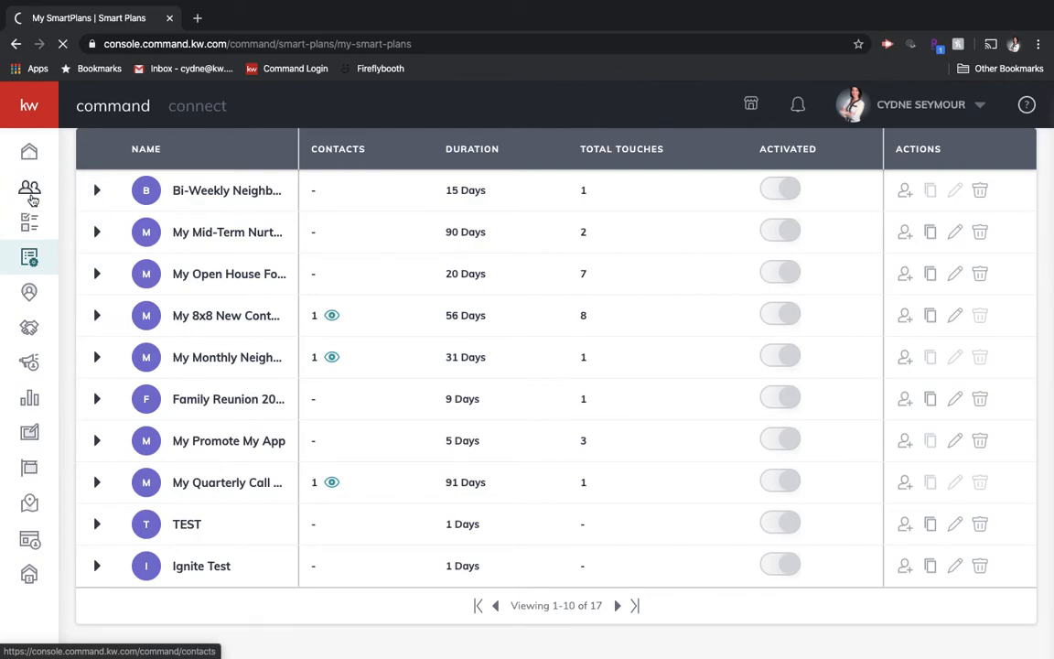
left_click(29, 189)
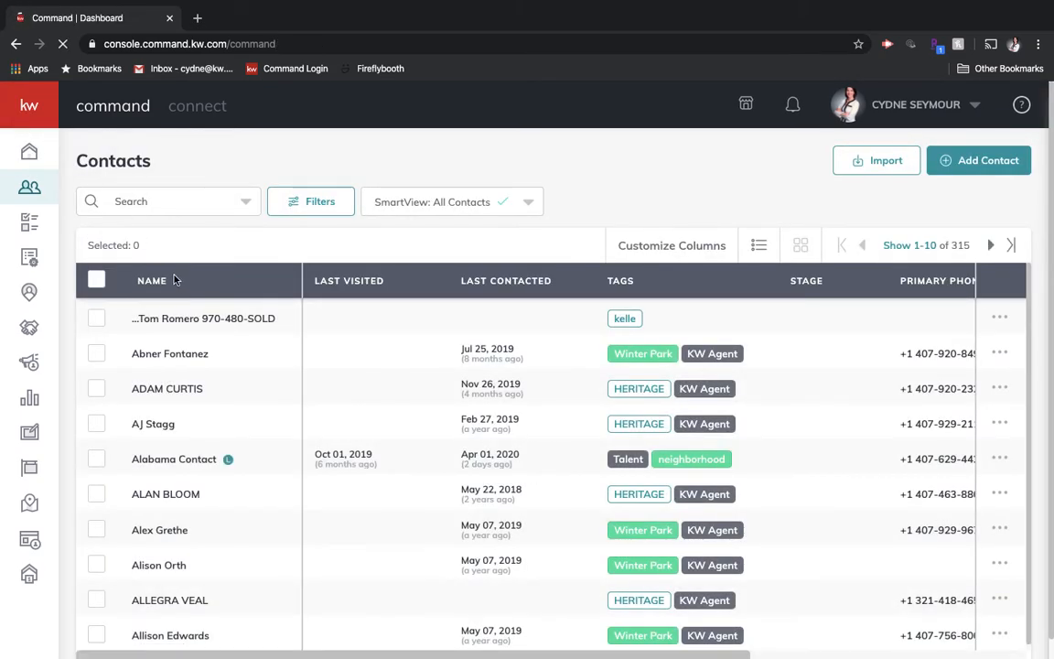
left_click(29, 150)
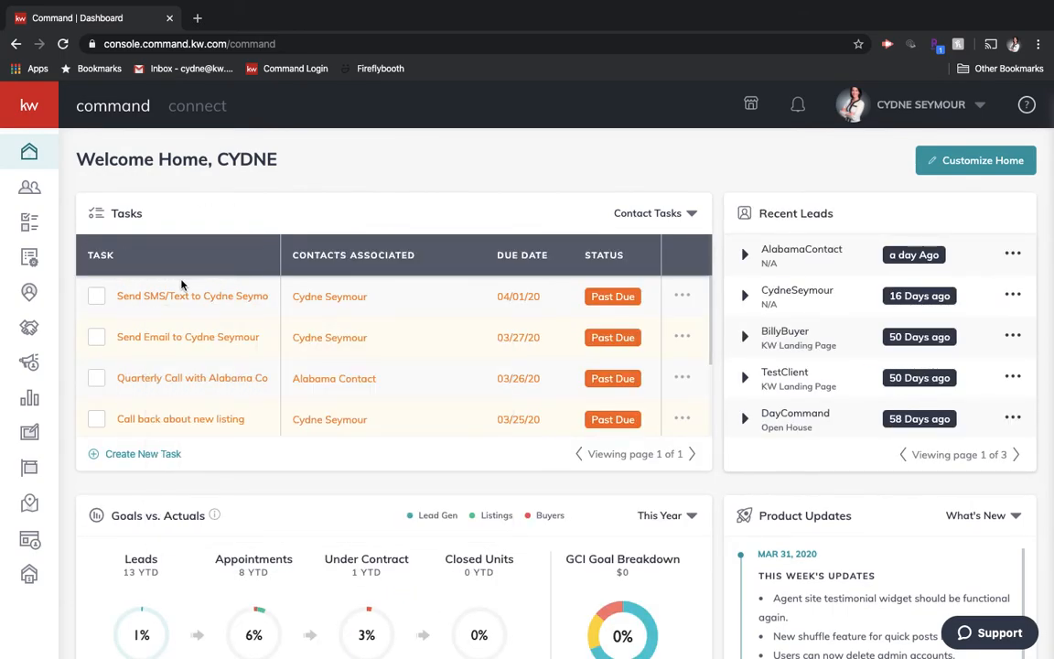
left_click(101, 254)
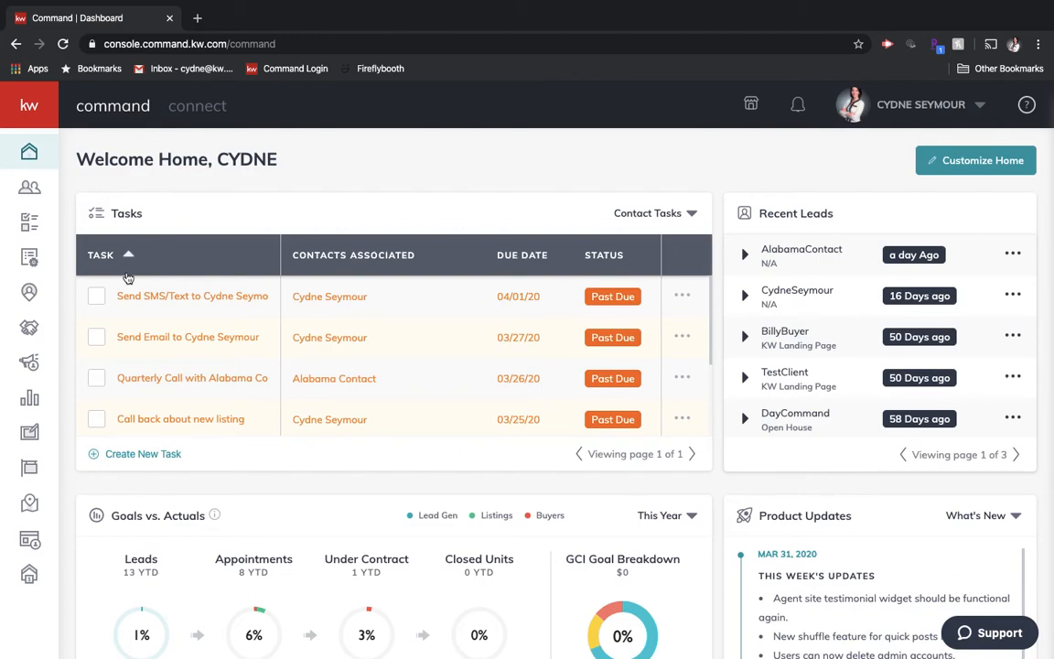
mouse_move(30, 187)
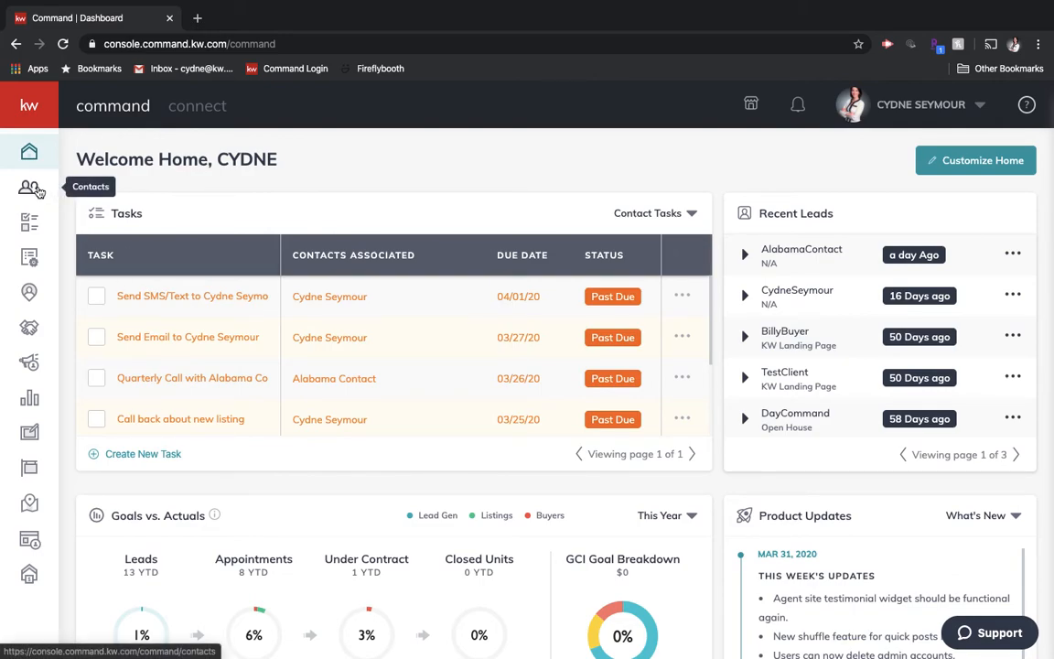
left_click(29, 188)
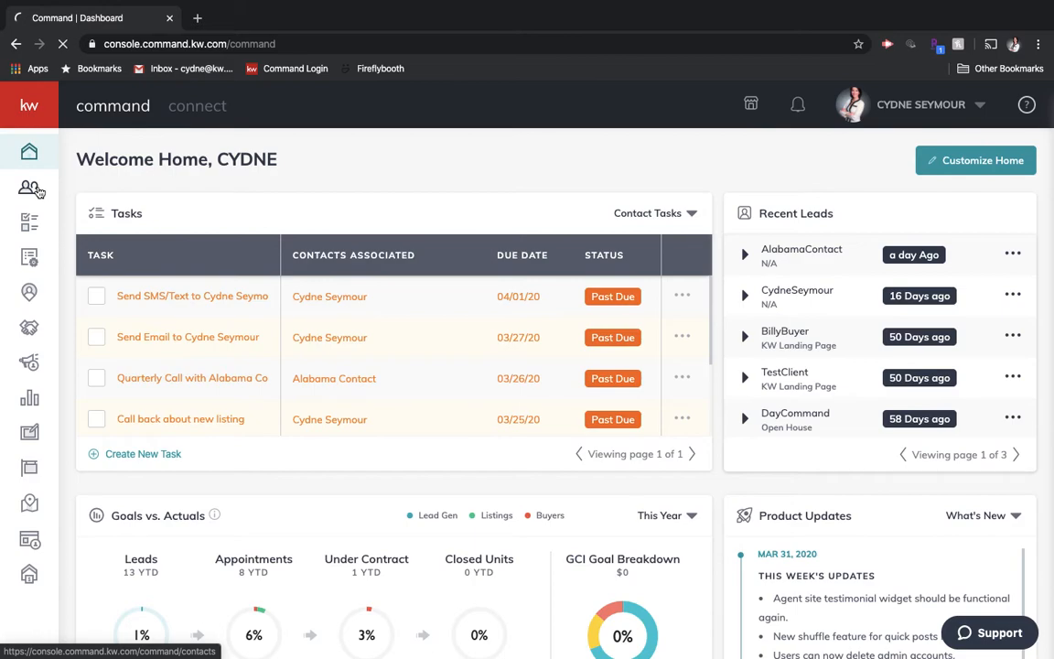
left_click(29, 188)
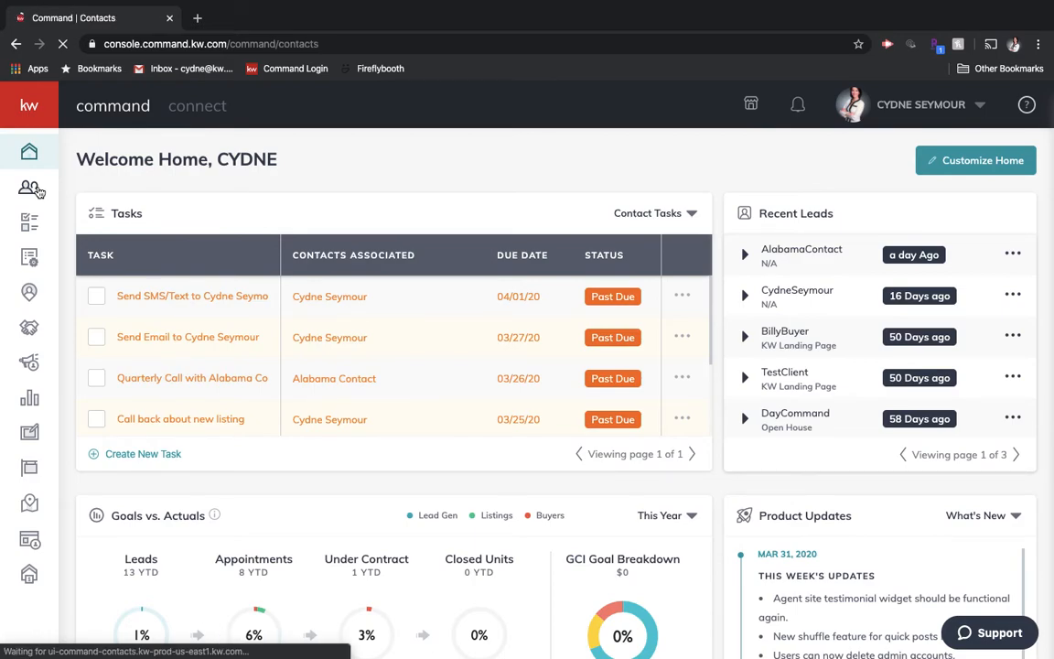
left_click(30, 189)
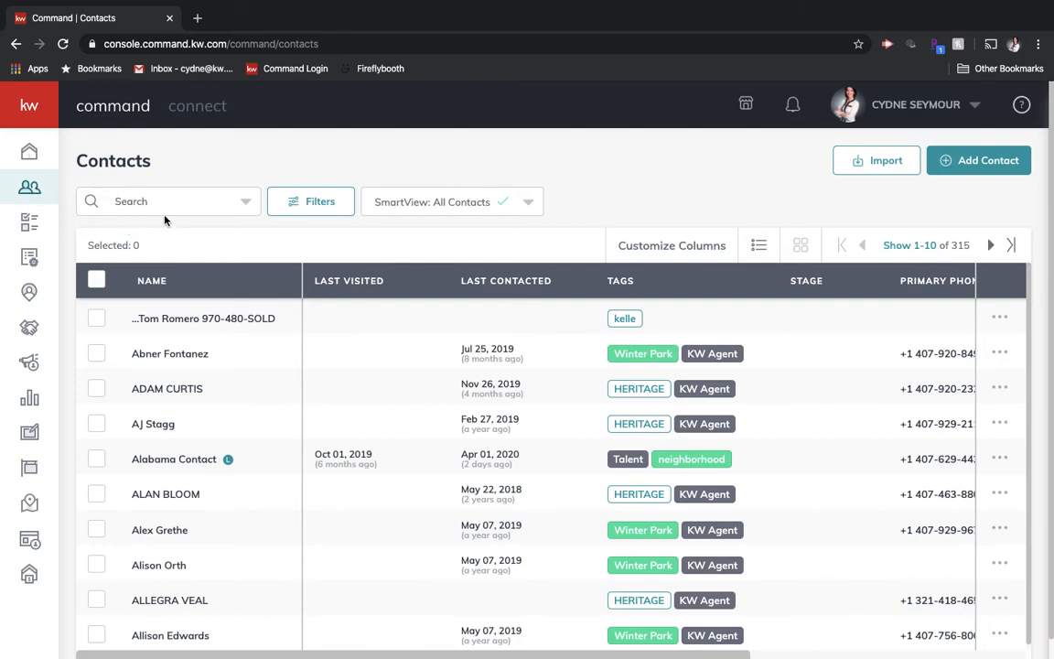
mouse_move(103, 388)
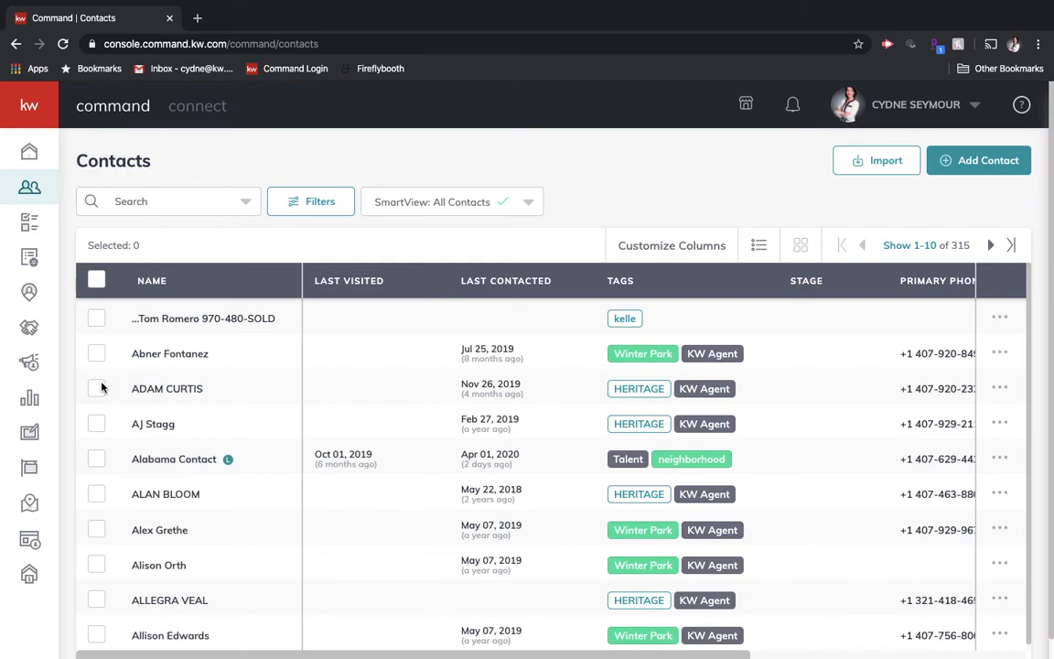
mouse_move(99, 322)
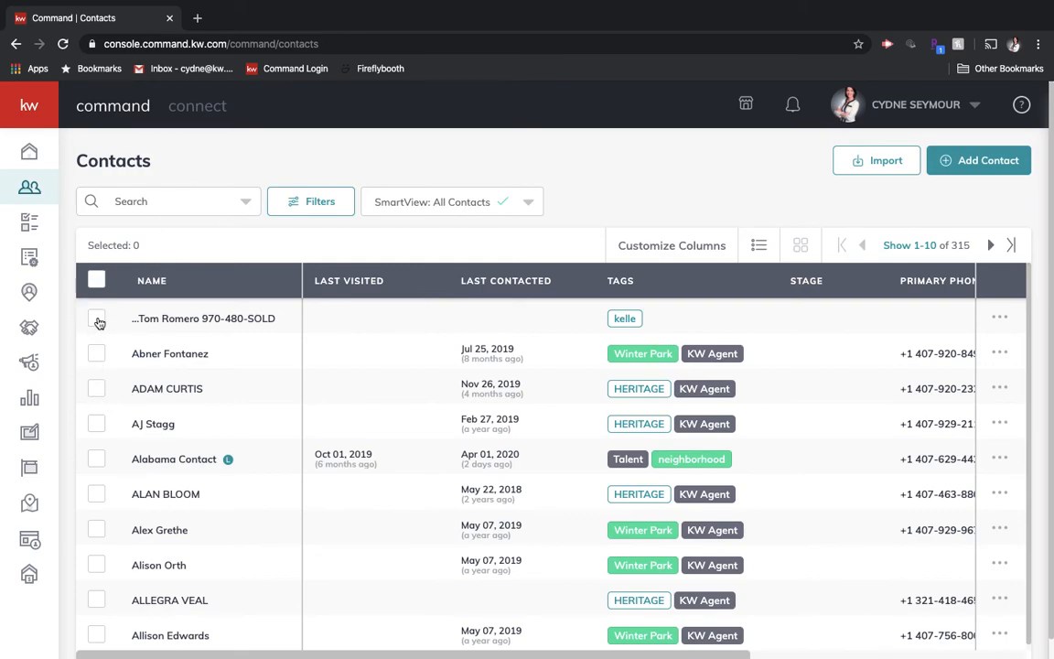
Step: Check the first five contacts and bring up the bulk action choices, including Add to SmartPlan
left_click(95, 388)
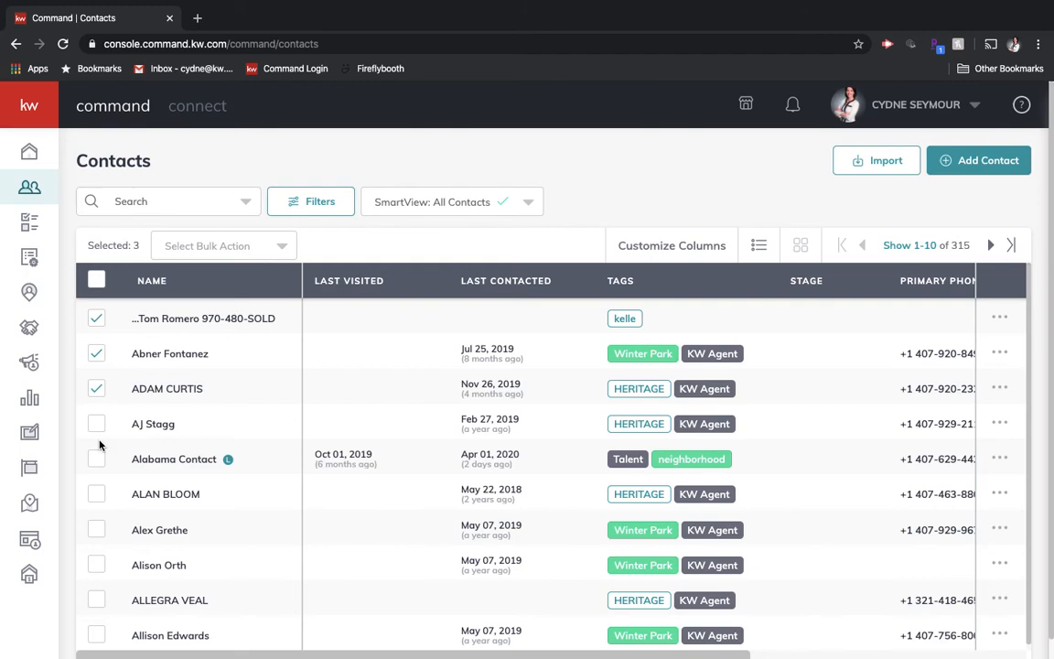
left_click(96, 424)
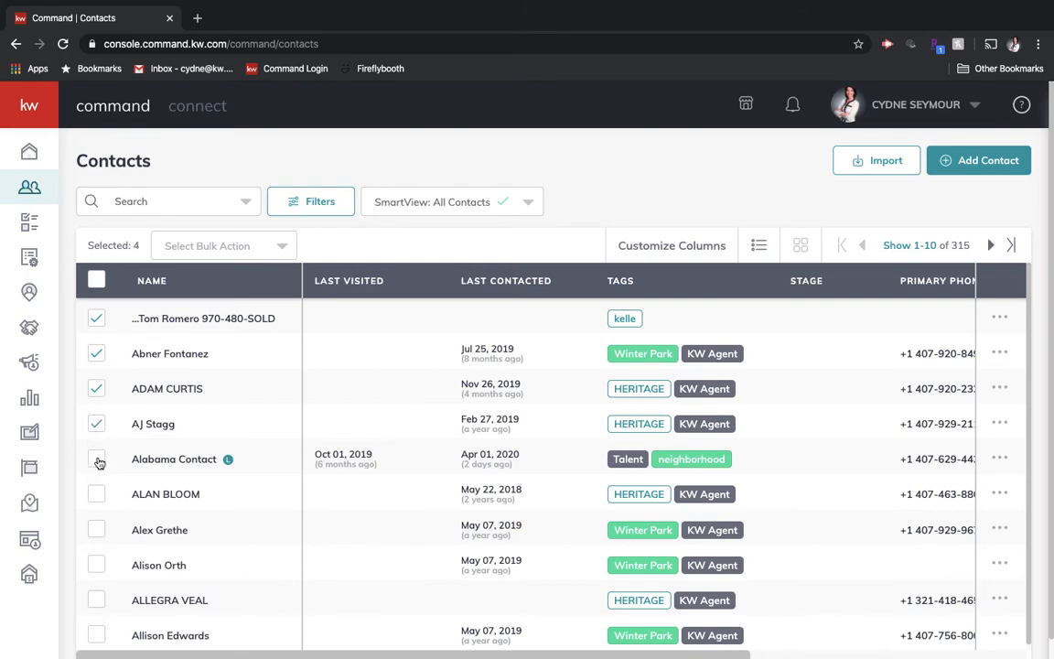
left_click(95, 457)
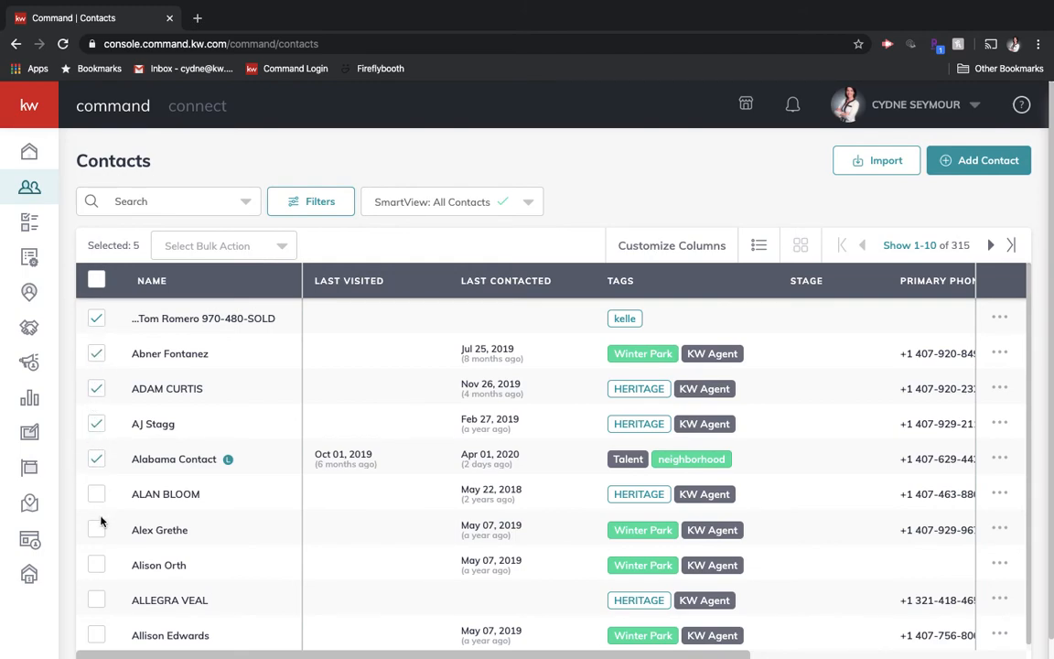
left_click(224, 245)
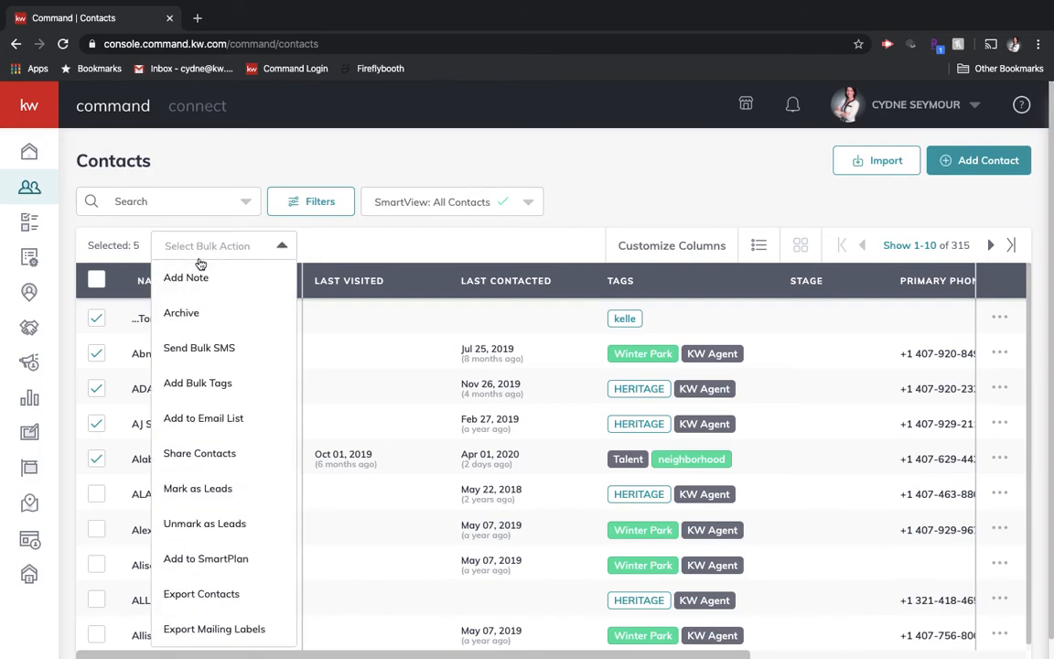
mouse_move(201, 593)
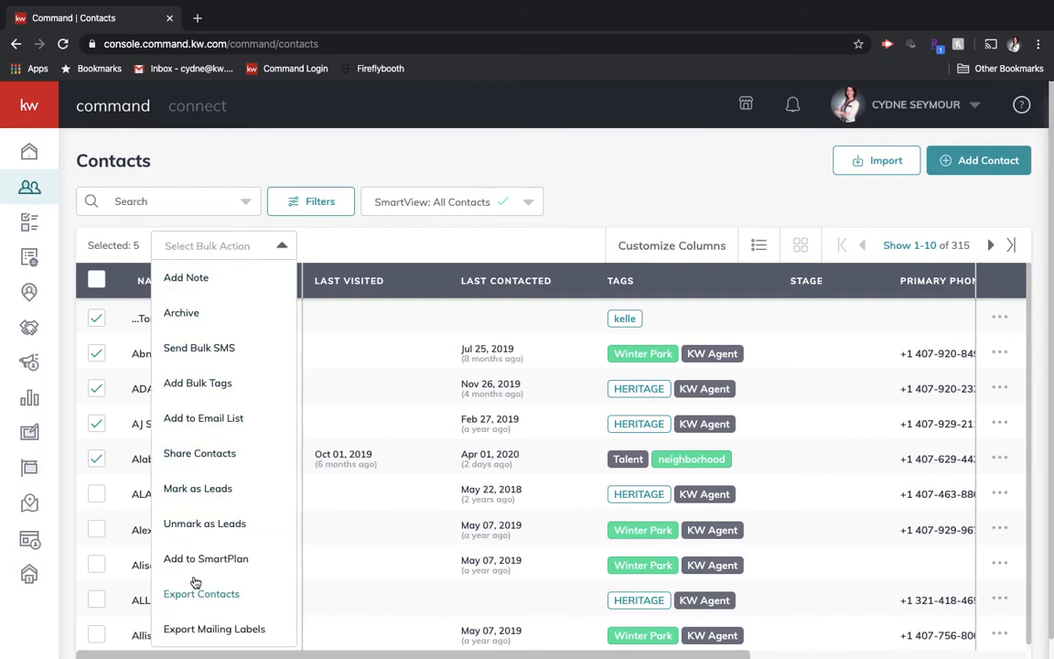
left_click(205, 558)
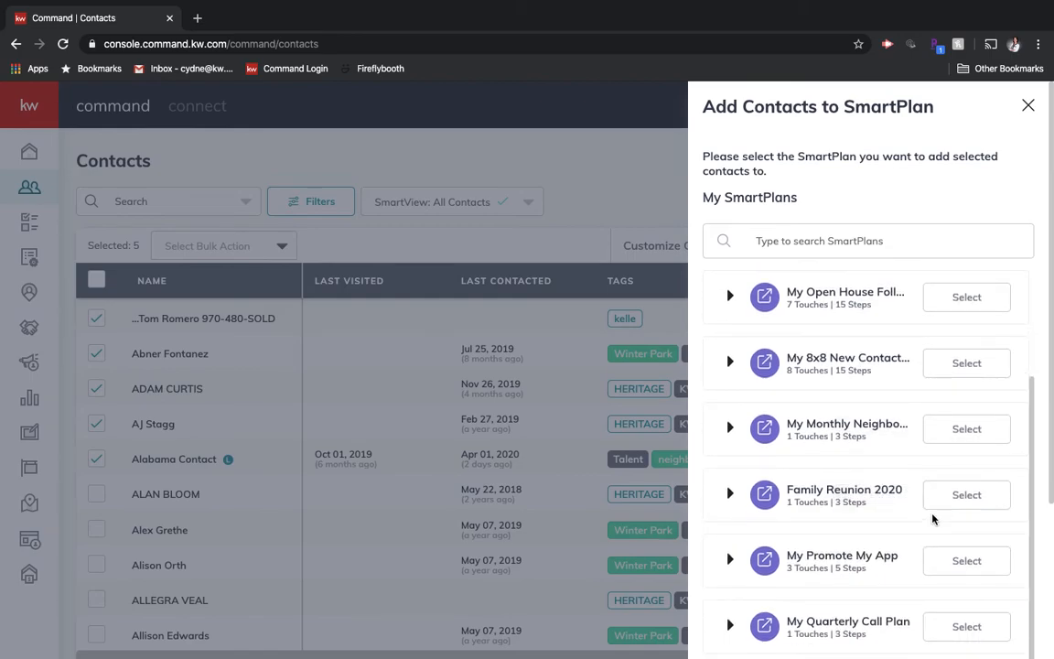
left_click(966, 296)
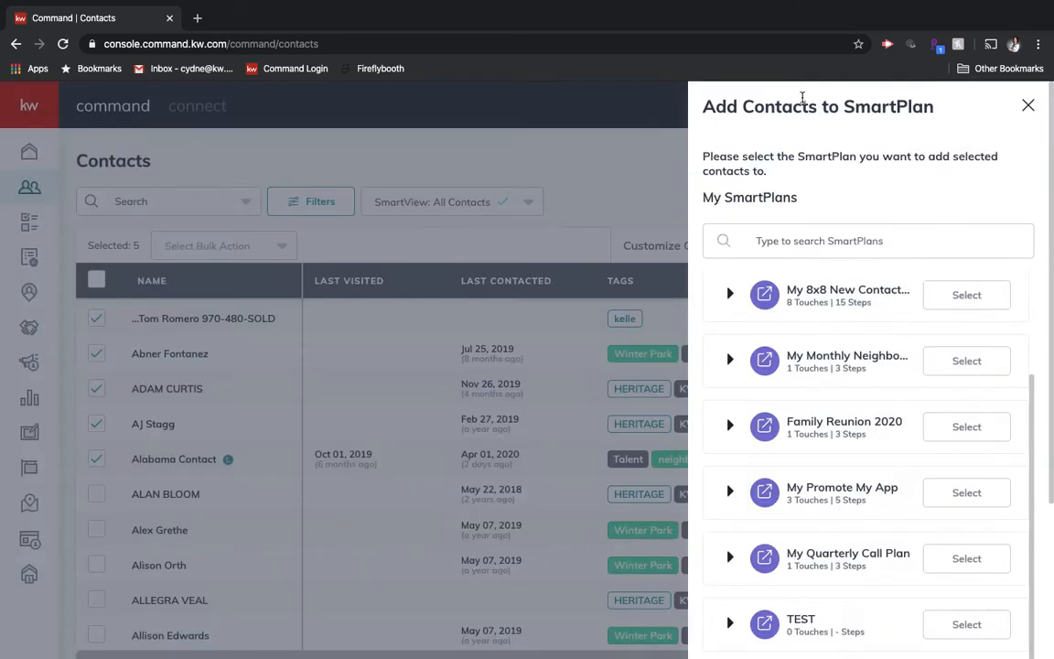
left_click(1028, 104)
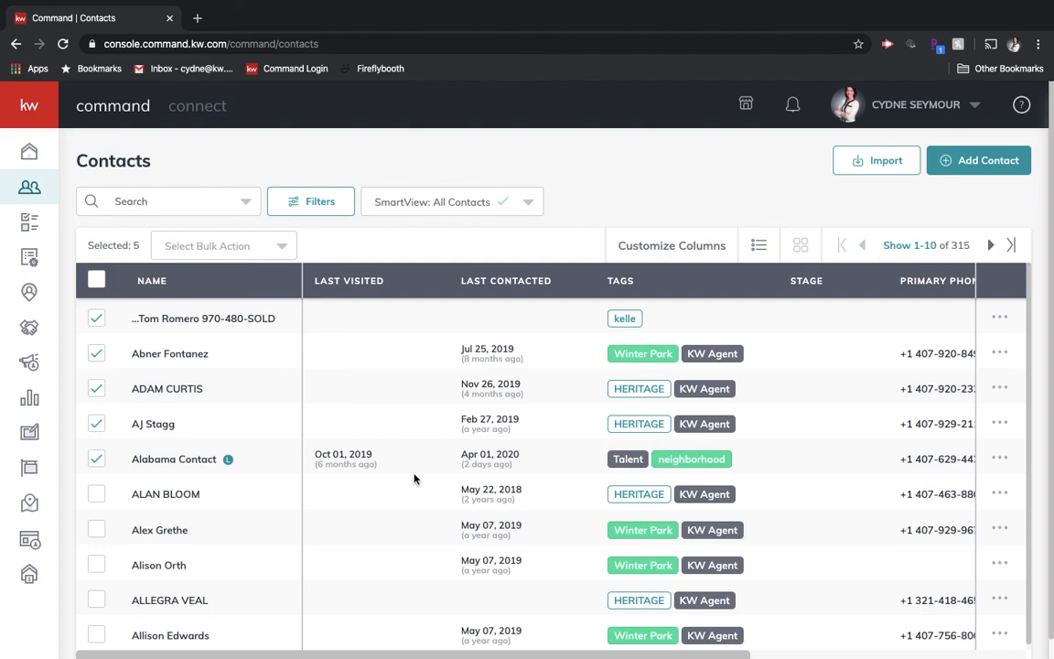
mouse_move(614, 73)
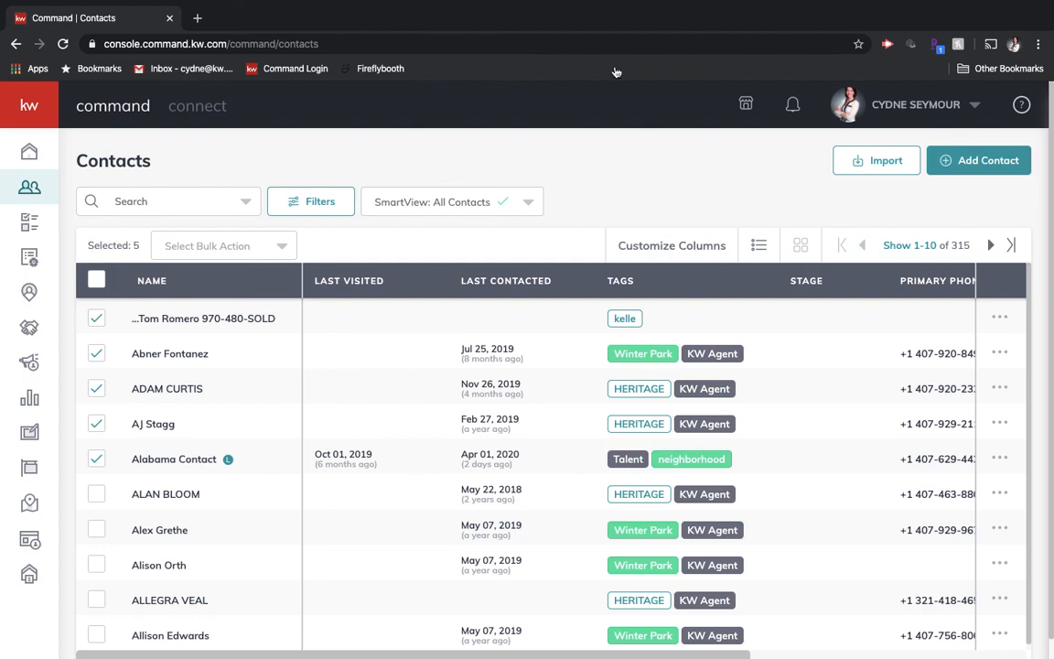